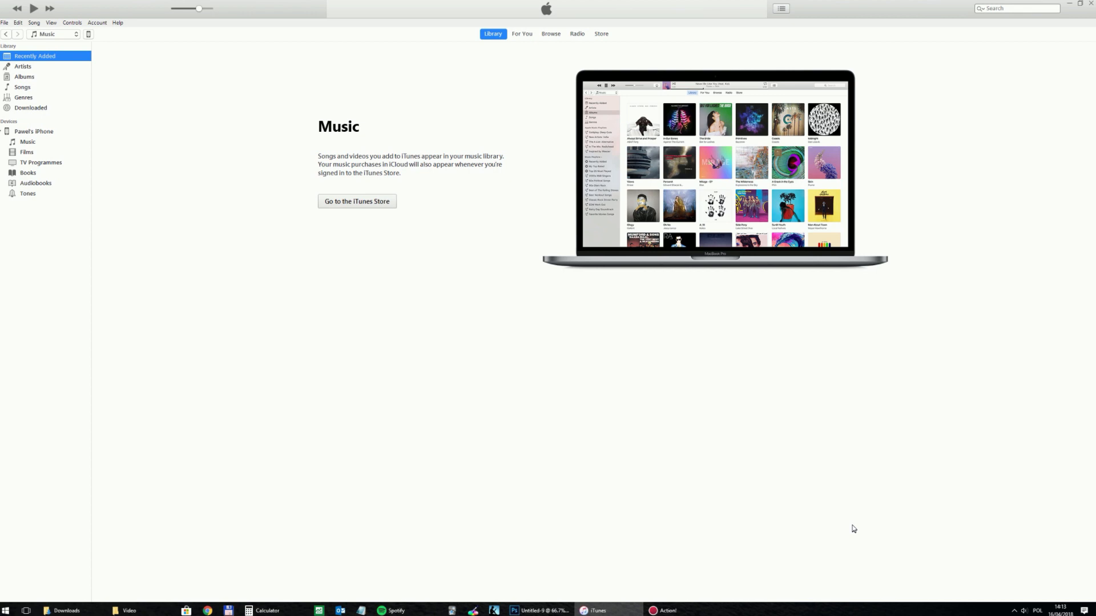
mouse_move(385, 408)
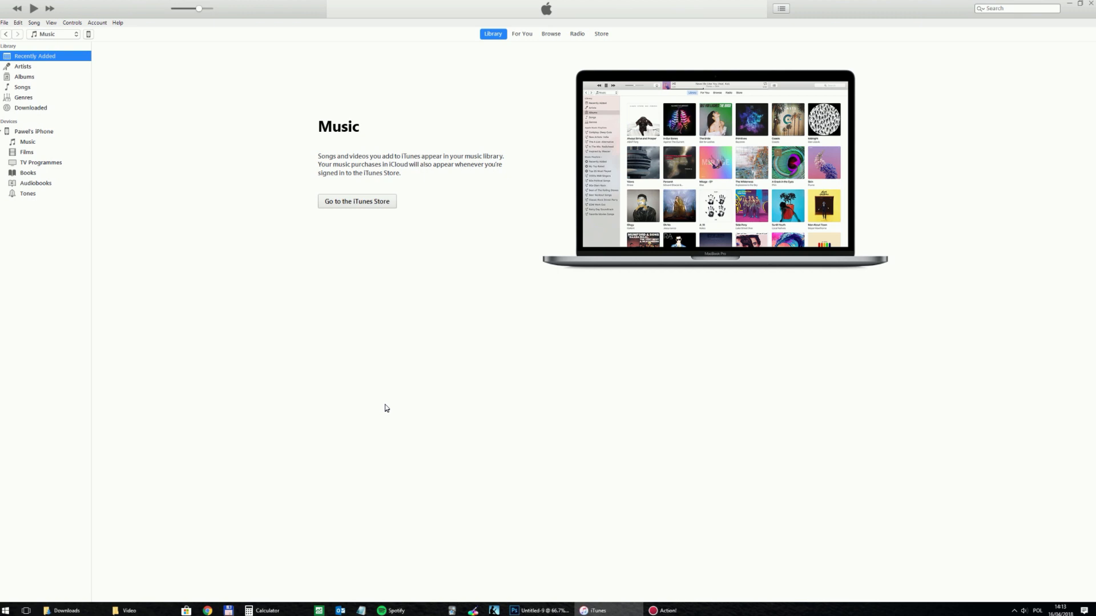
mouse_move(359, 399)
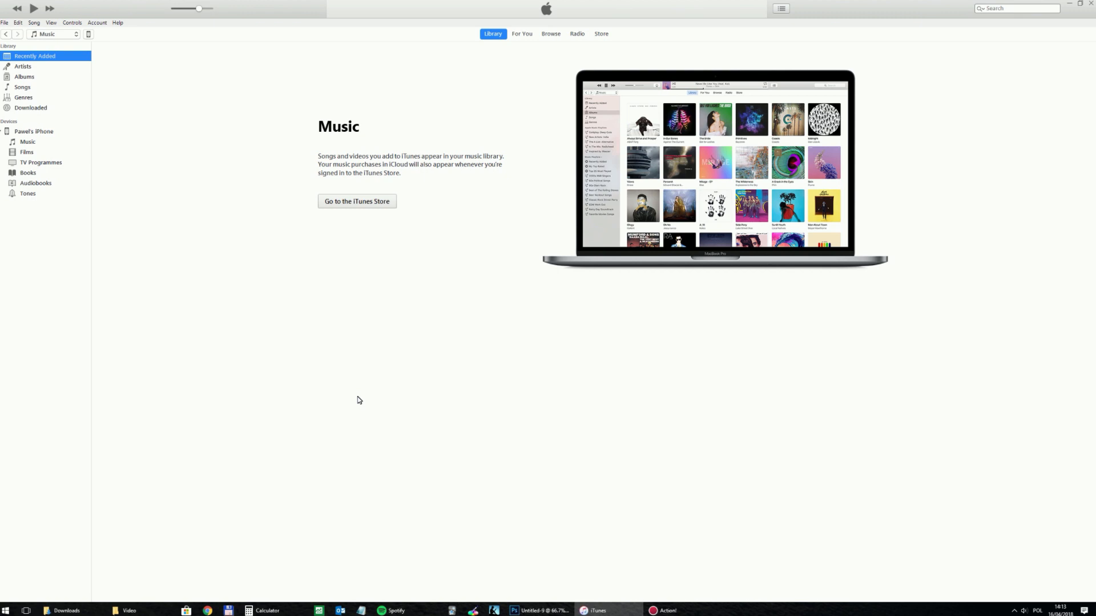
mouse_move(350, 406)
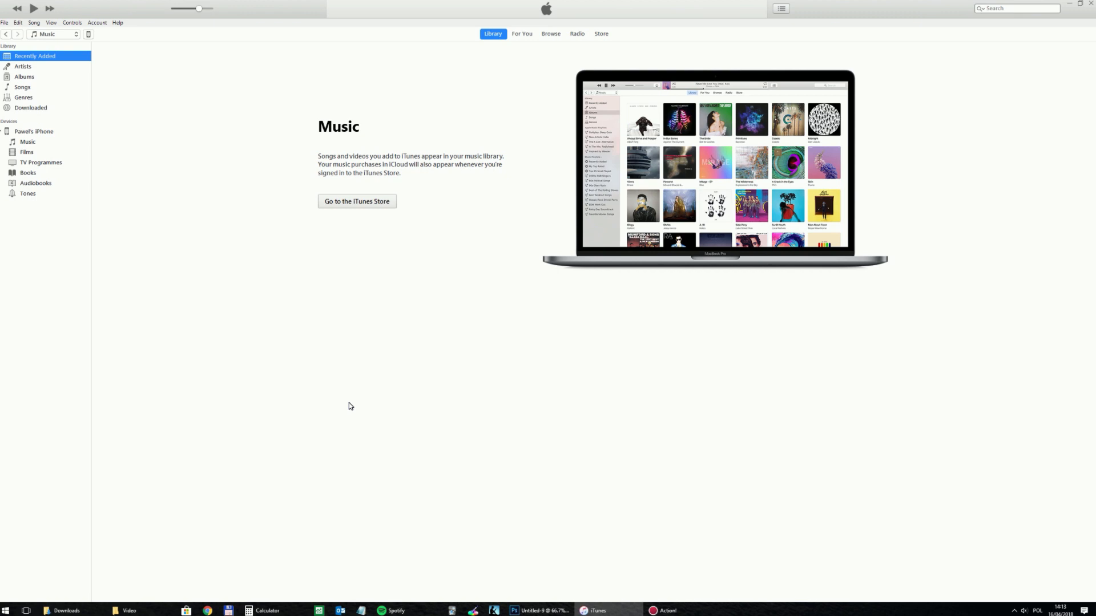
mouse_move(153, 203)
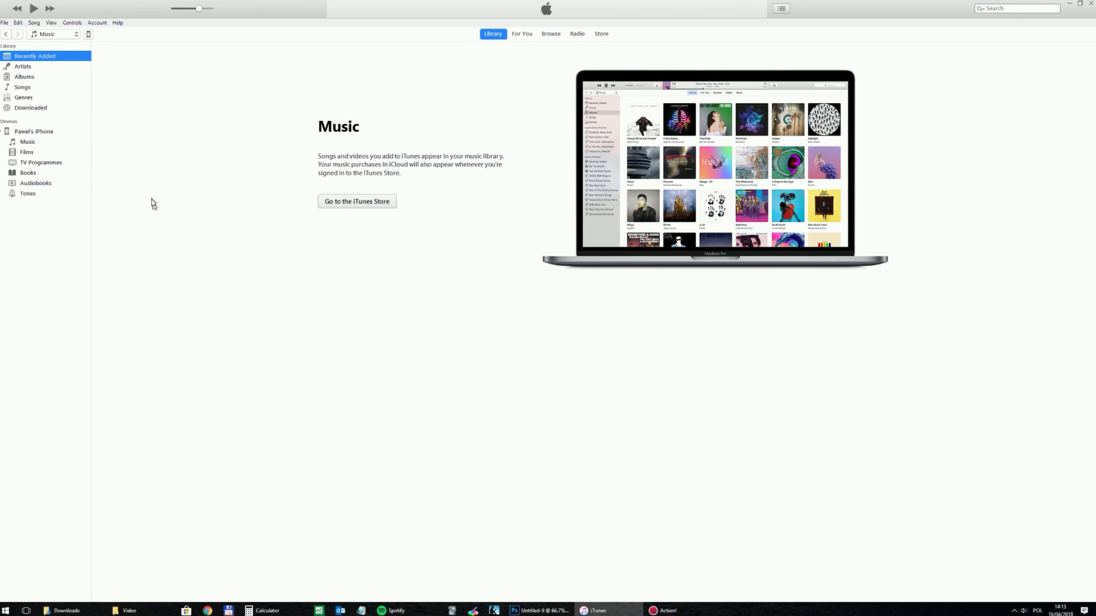
mouse_move(89, 49)
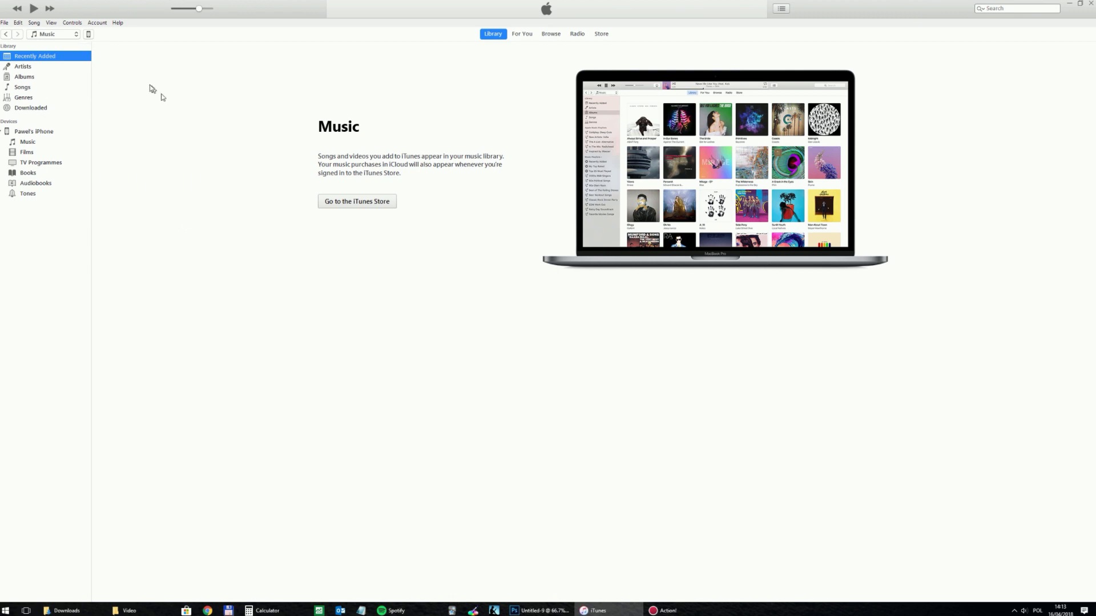
mouse_move(625, 191)
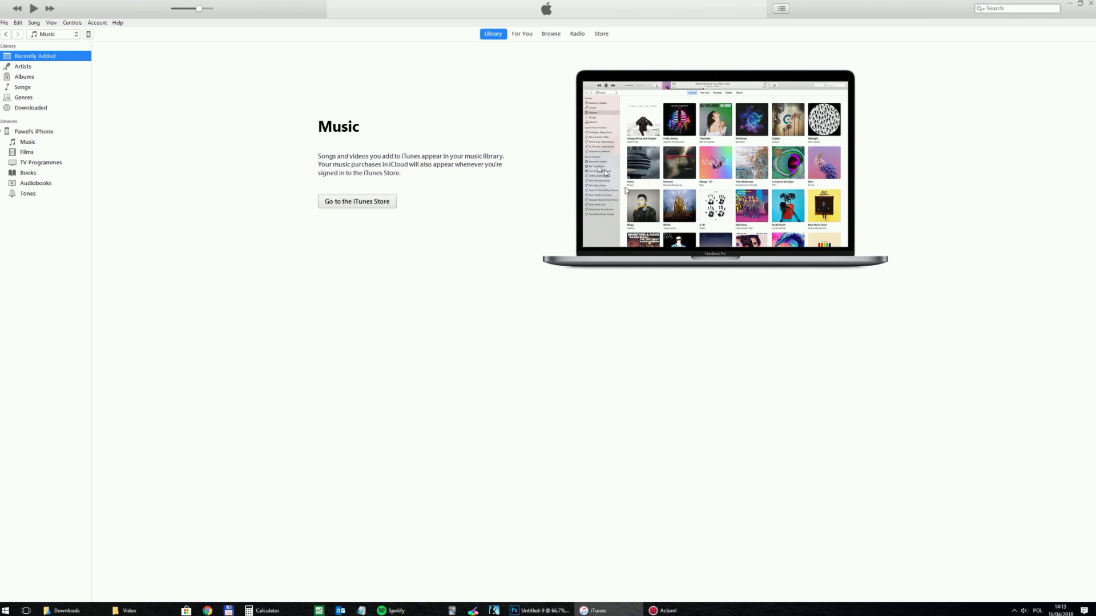
mouse_move(253, 296)
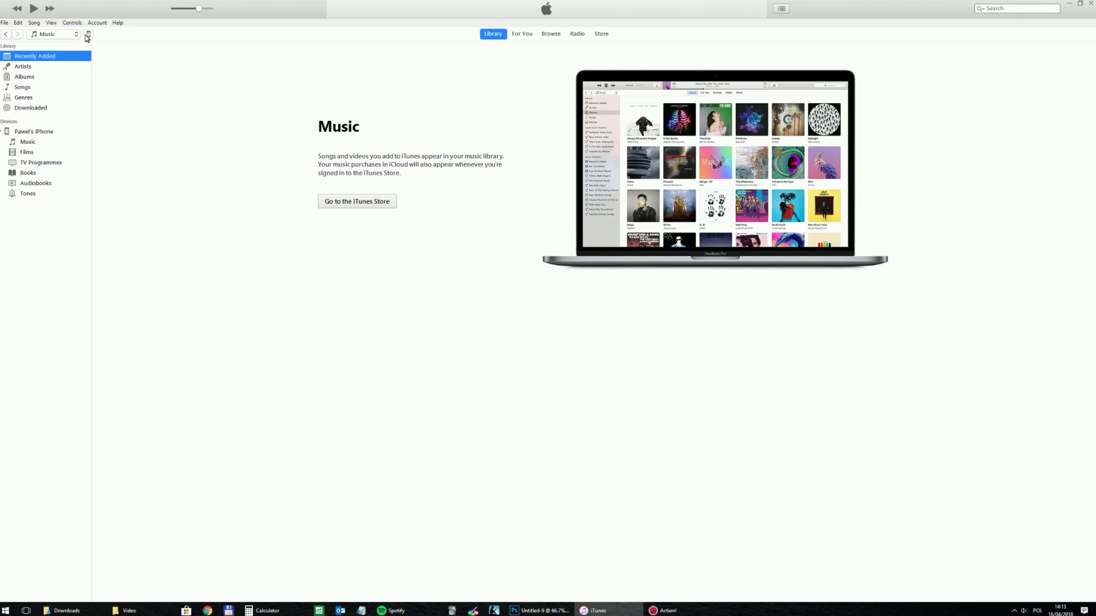
mouse_move(88, 37)
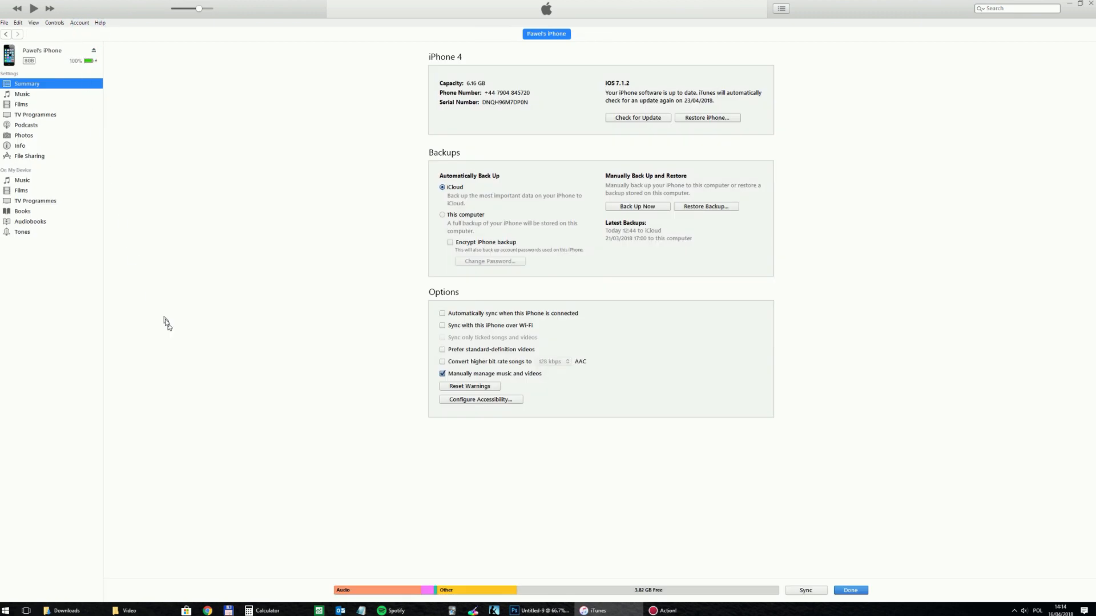
mouse_move(448, 370)
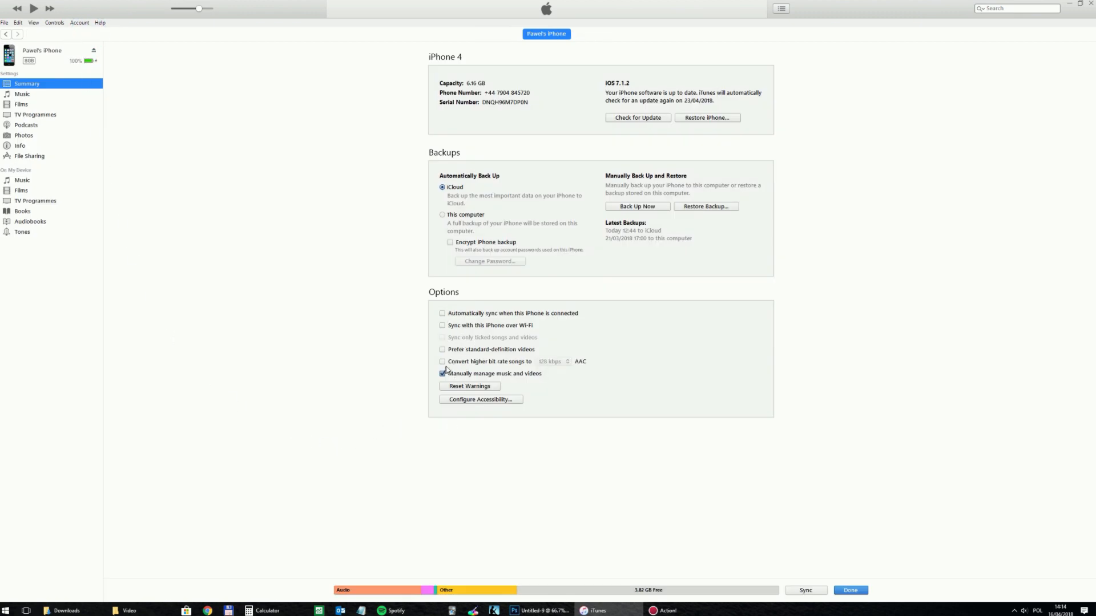
Toggle automatic syncing and manual management, leaving 'Manually manage music and videos' ticked
click(443, 373)
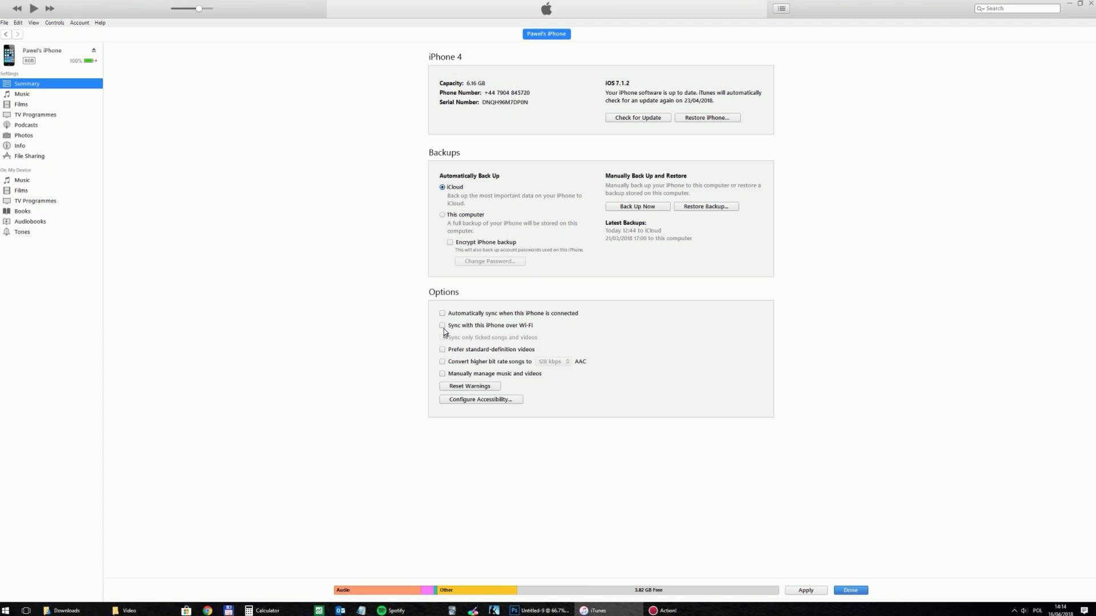
click(443, 312)
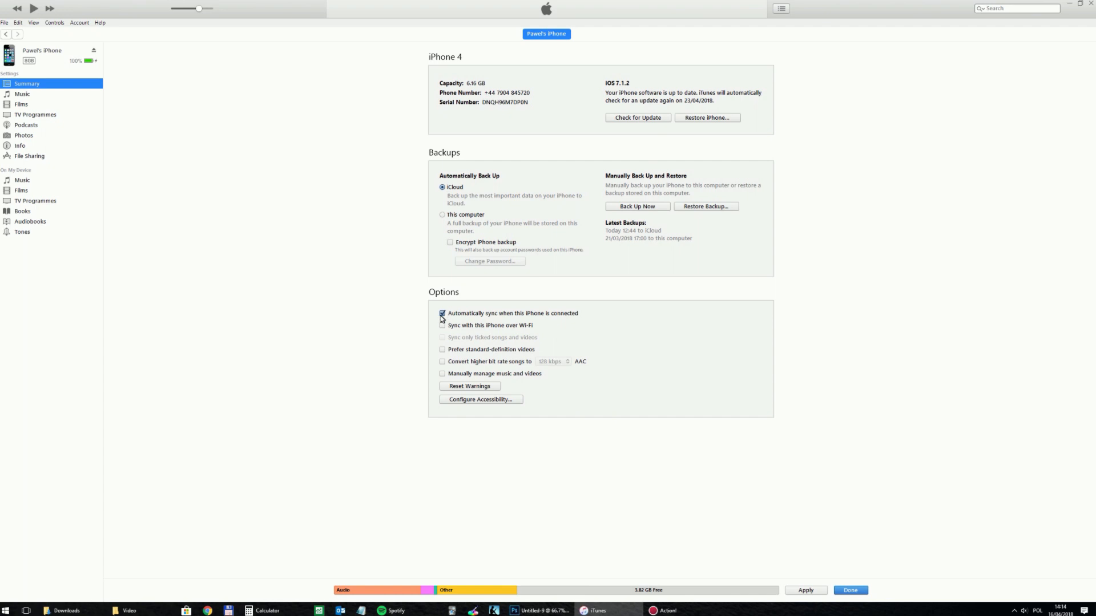
click(442, 313)
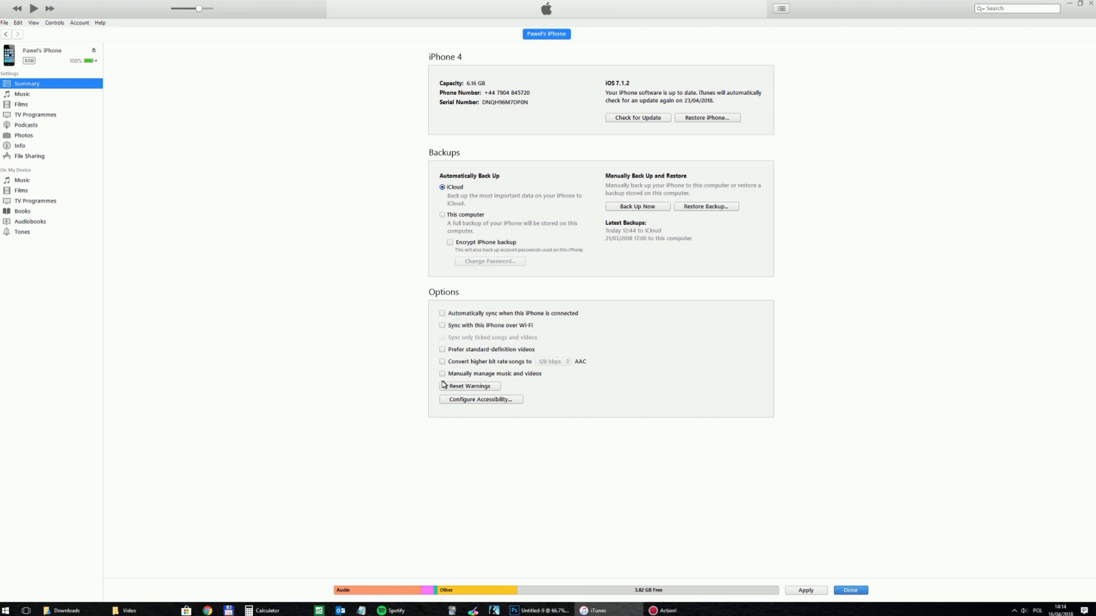
click(443, 373)
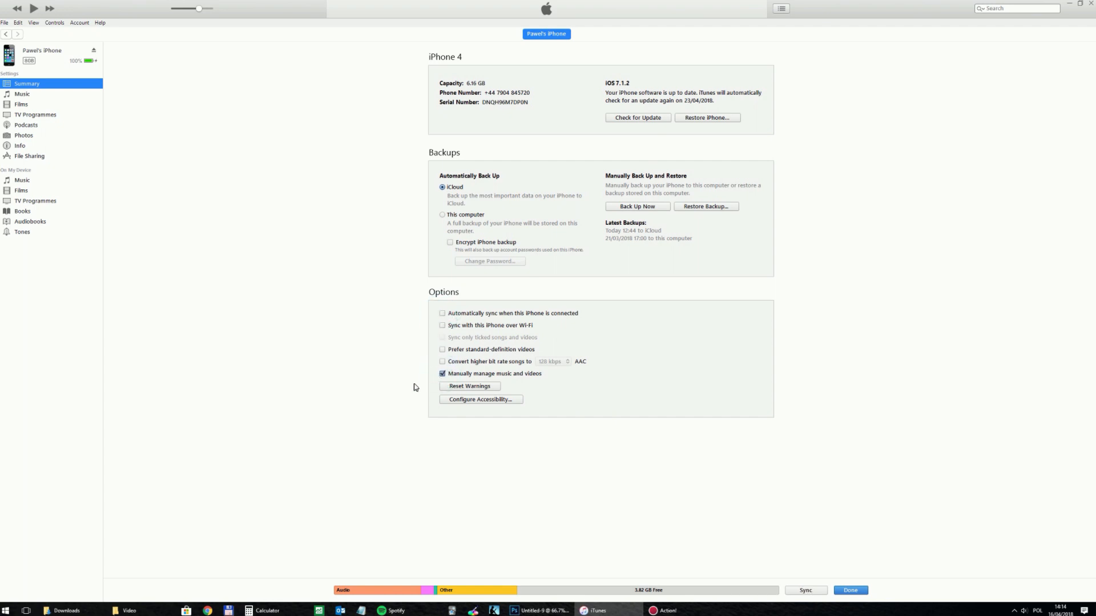
mouse_move(479, 382)
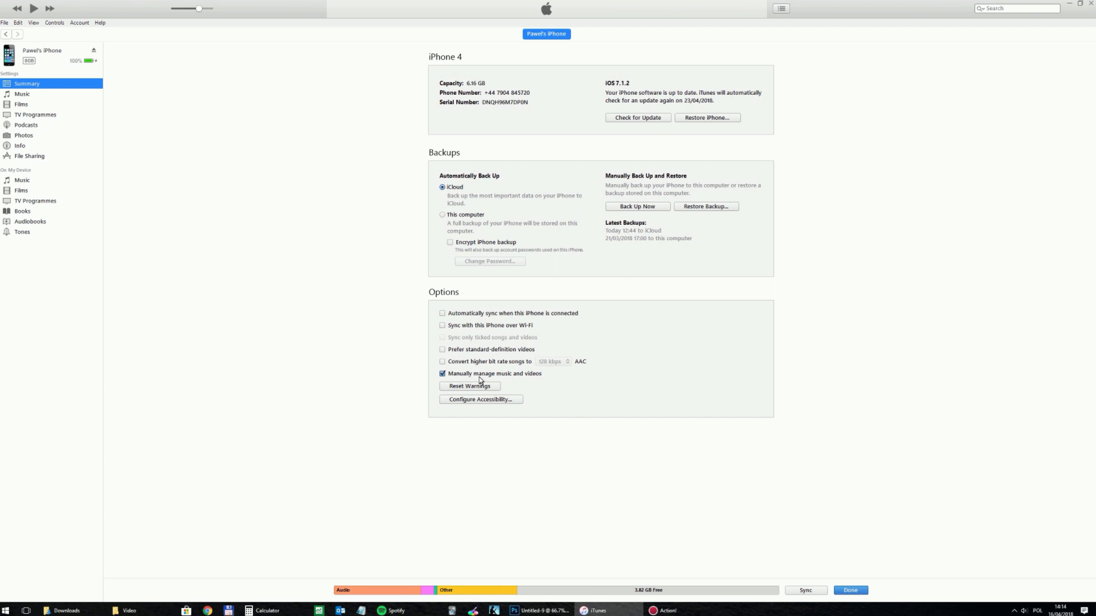
mouse_move(842, 574)
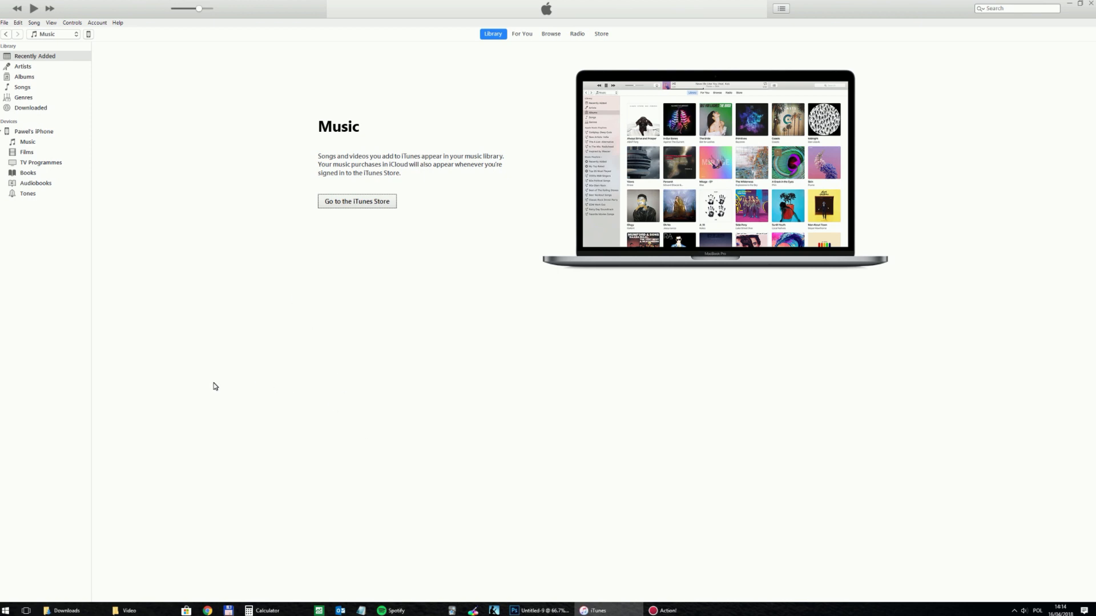
mouse_move(218, 386)
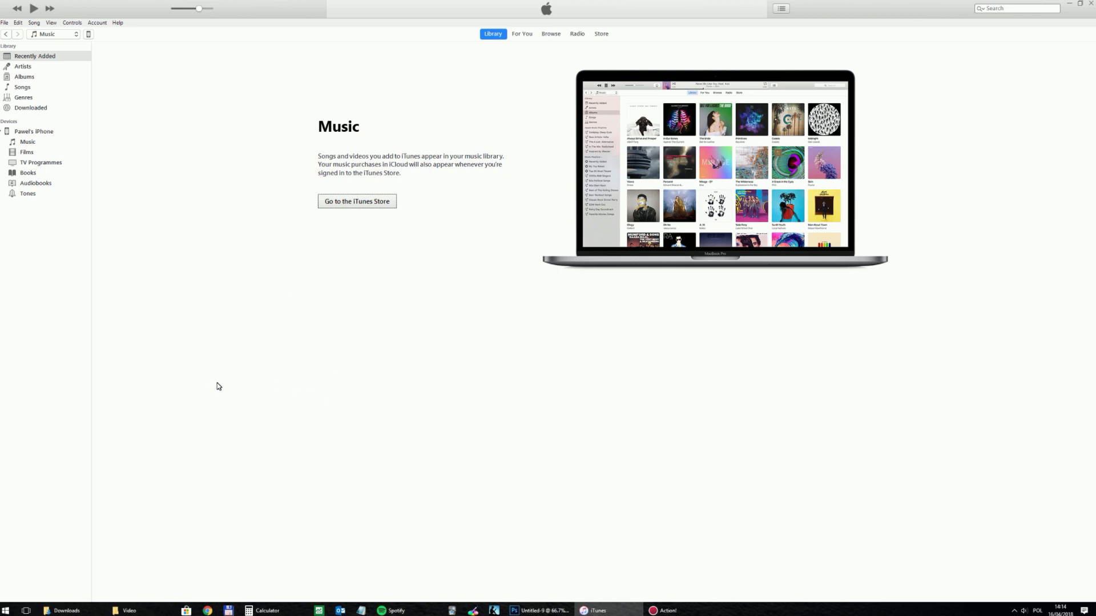
mouse_move(32, 66)
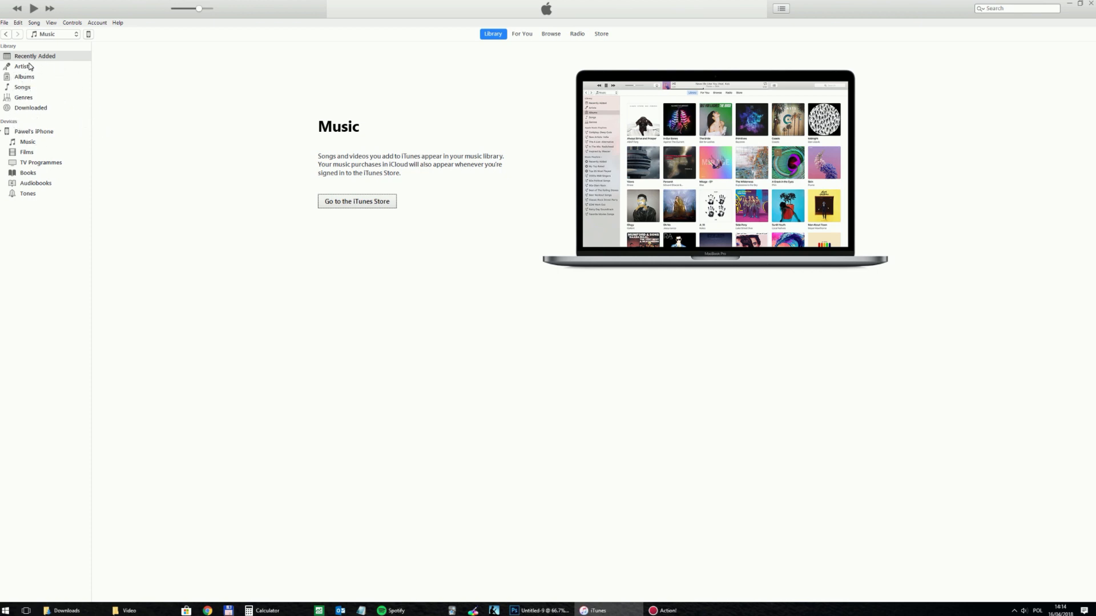
Collapse and re-expand the iPhone's content categories in the sidebar
click(34, 55)
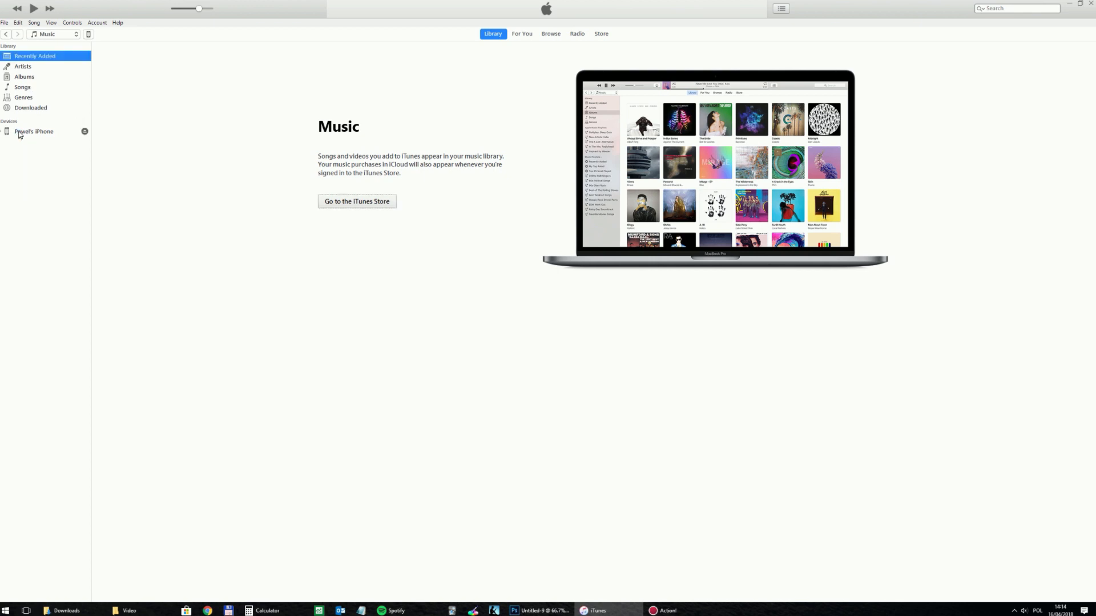
click(7, 131)
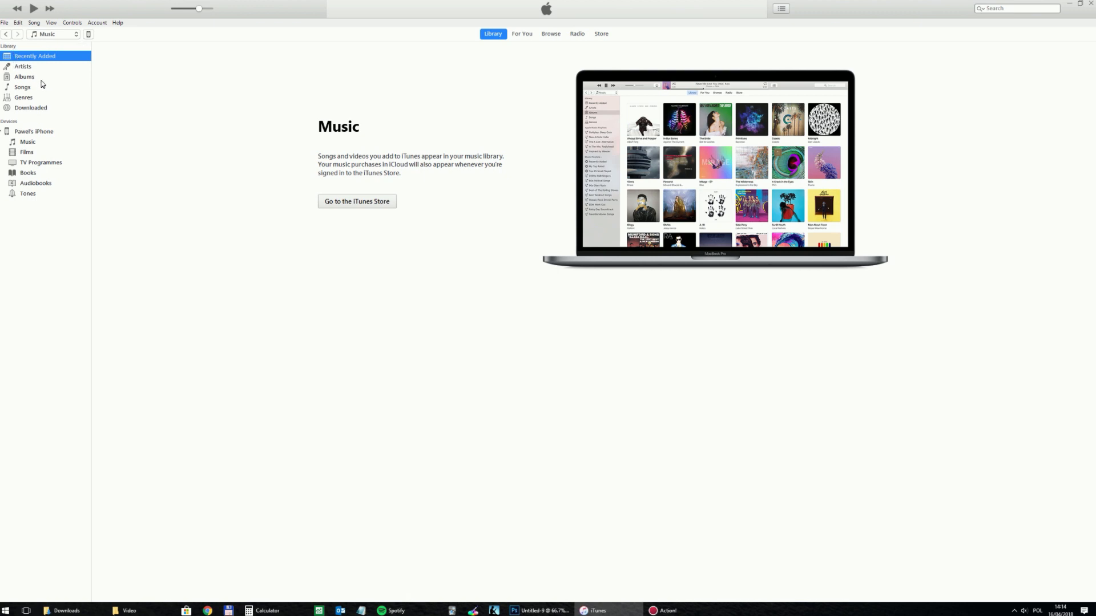
mouse_move(412, 220)
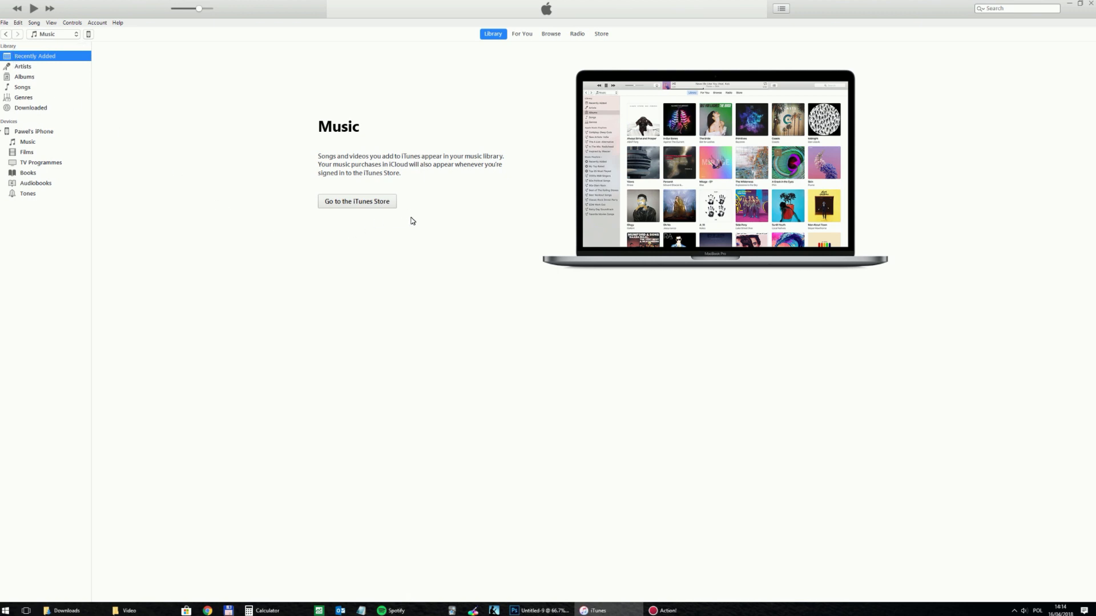
mouse_move(286, 280)
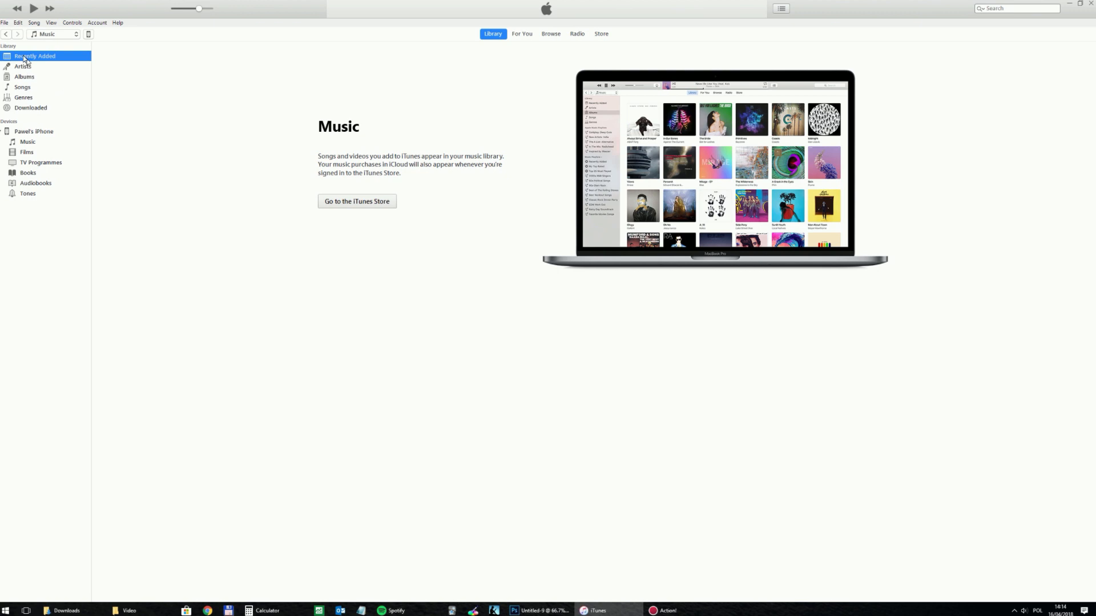
Add the song file to the library so the Divide (Deluxe Edition) album appears
click(5, 22)
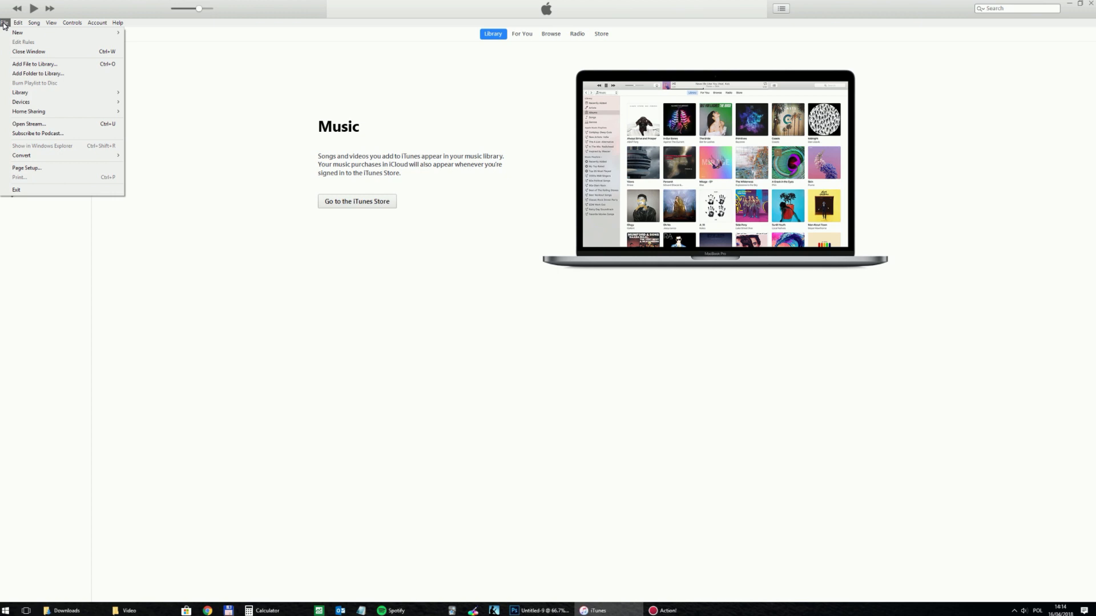
mouse_move(18, 32)
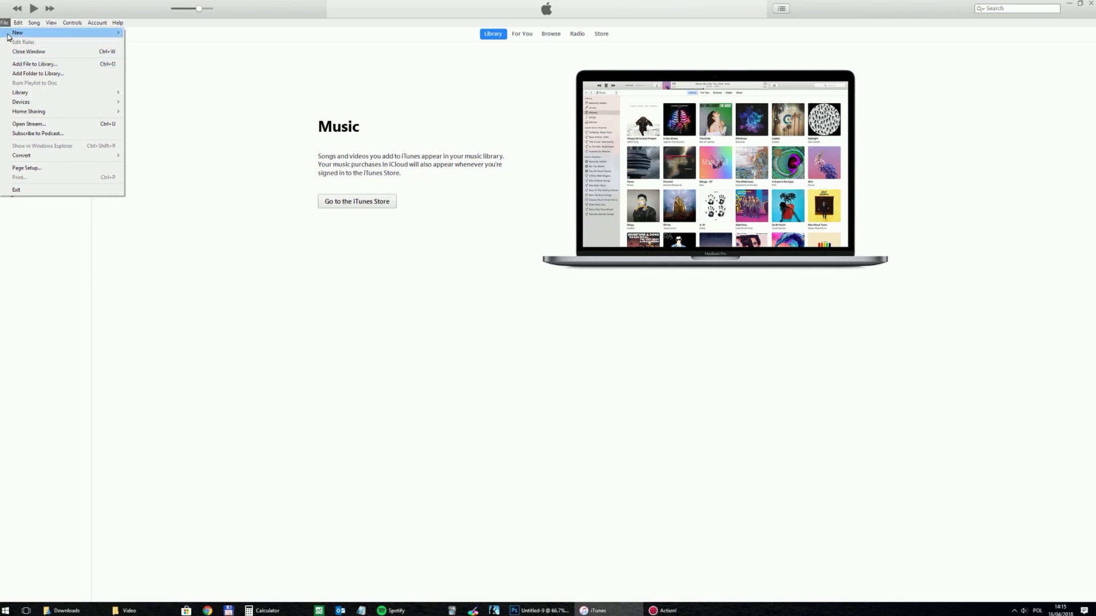
mouse_move(39, 73)
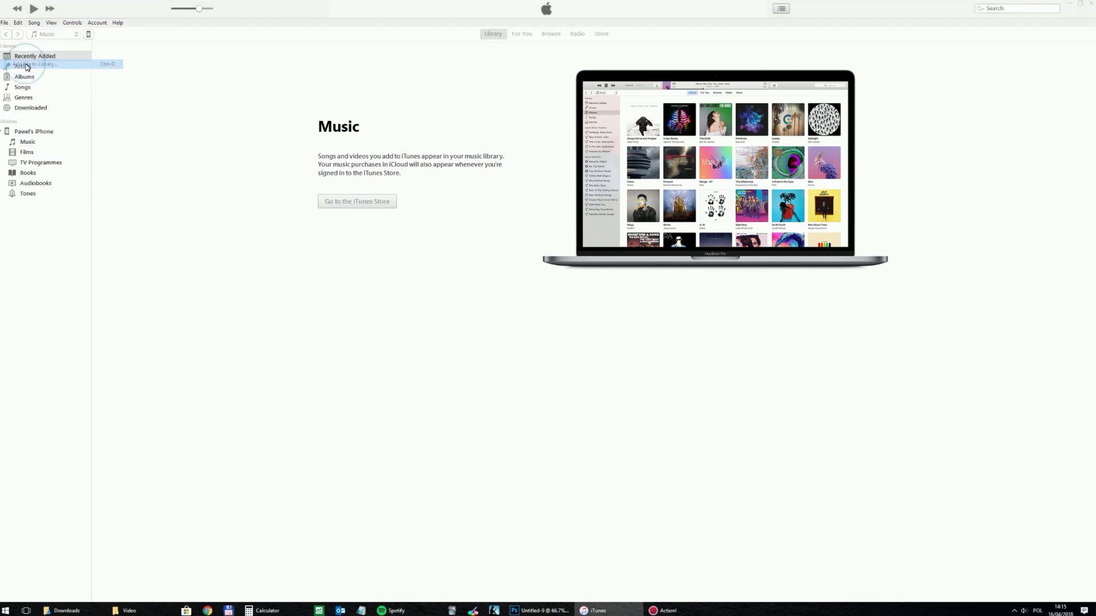
click(35, 64)
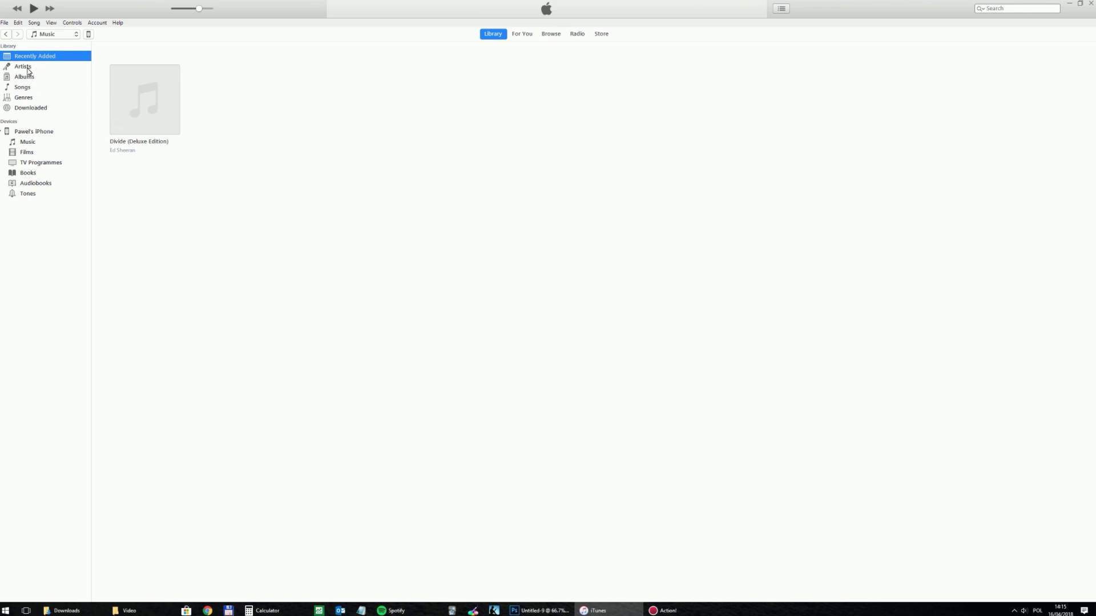
Browse Shape Of You in Albums, Artists and Songs views, then view the iPhone's empty music
click(24, 76)
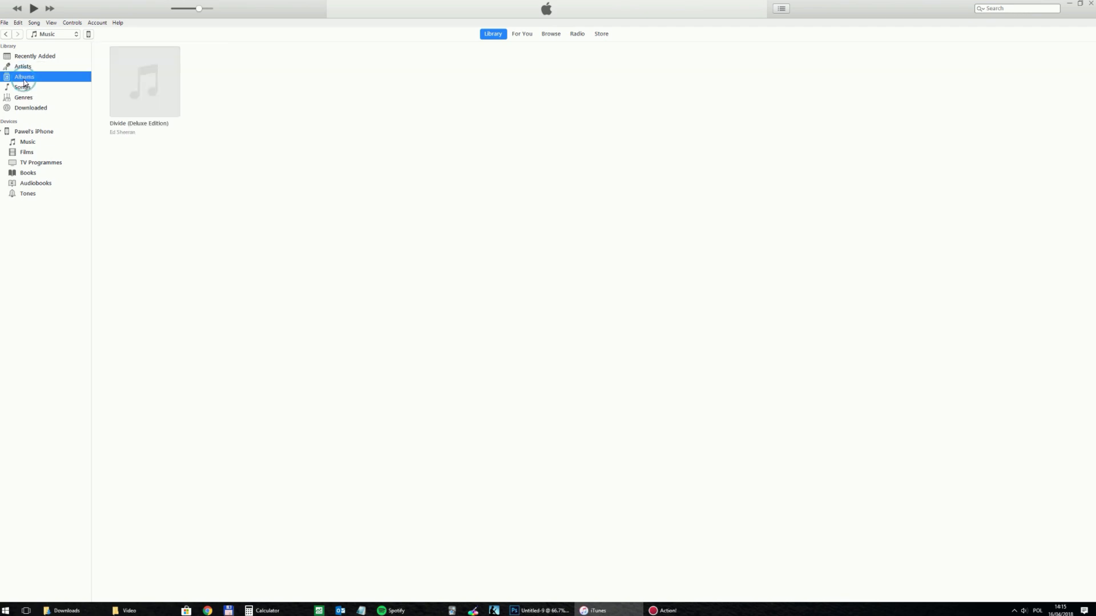
click(23, 66)
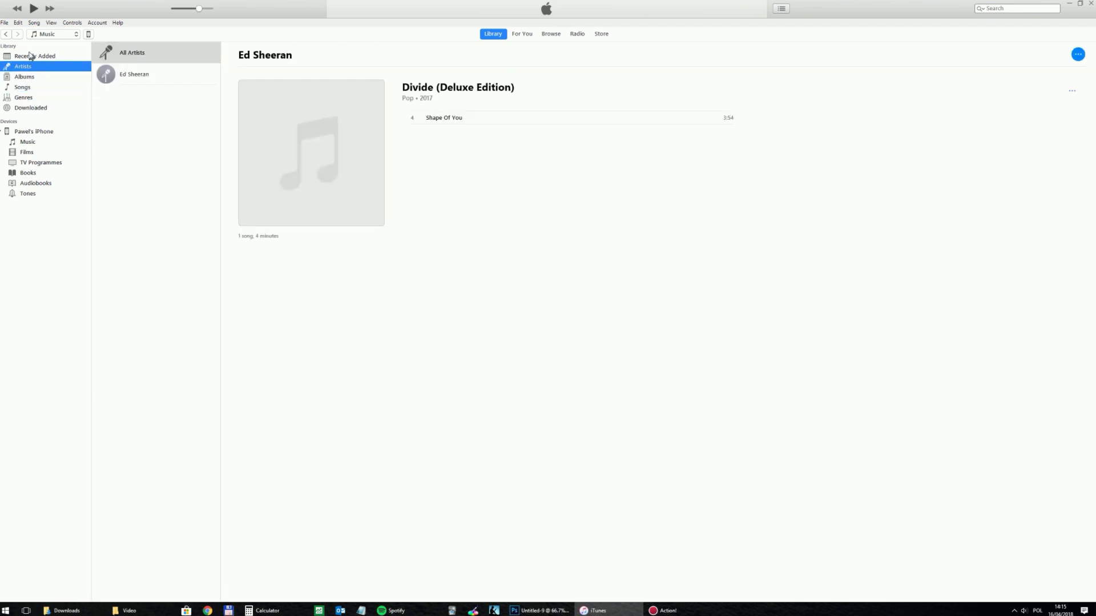
click(24, 76)
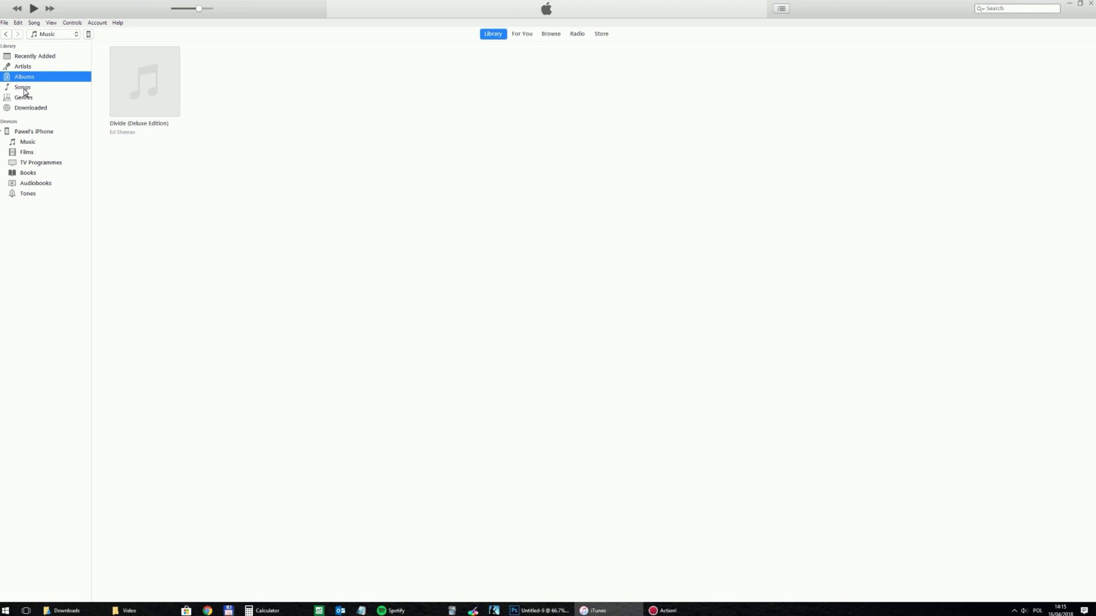
click(23, 87)
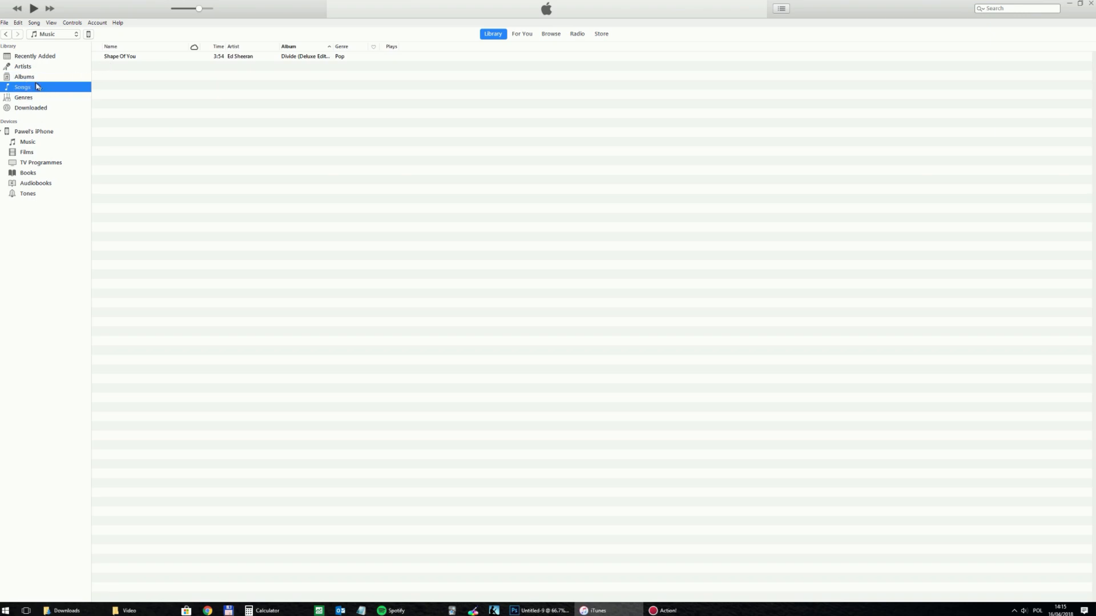
click(23, 67)
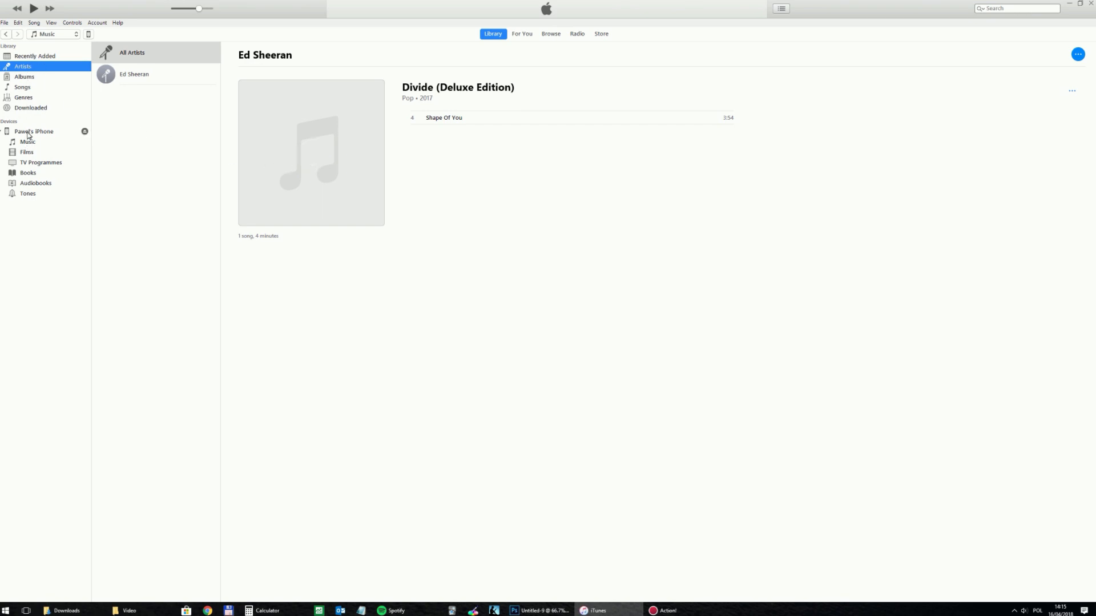
click(27, 142)
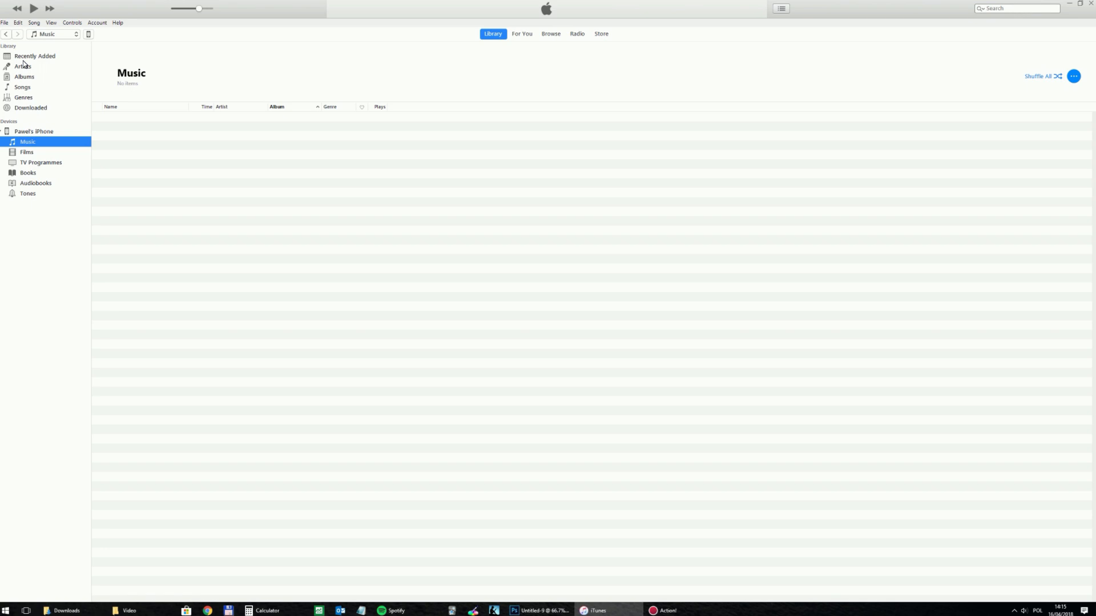
Drag the Divide album from Recently Added onto the iPhone and confirm Shape Of You is listed
click(34, 56)
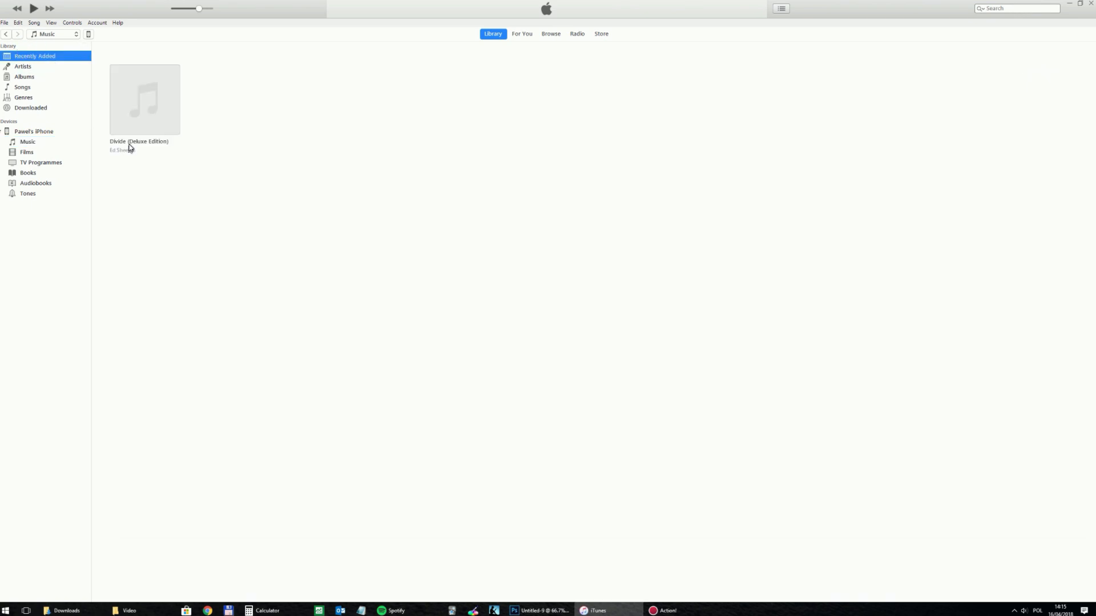
mouse_move(145, 95)
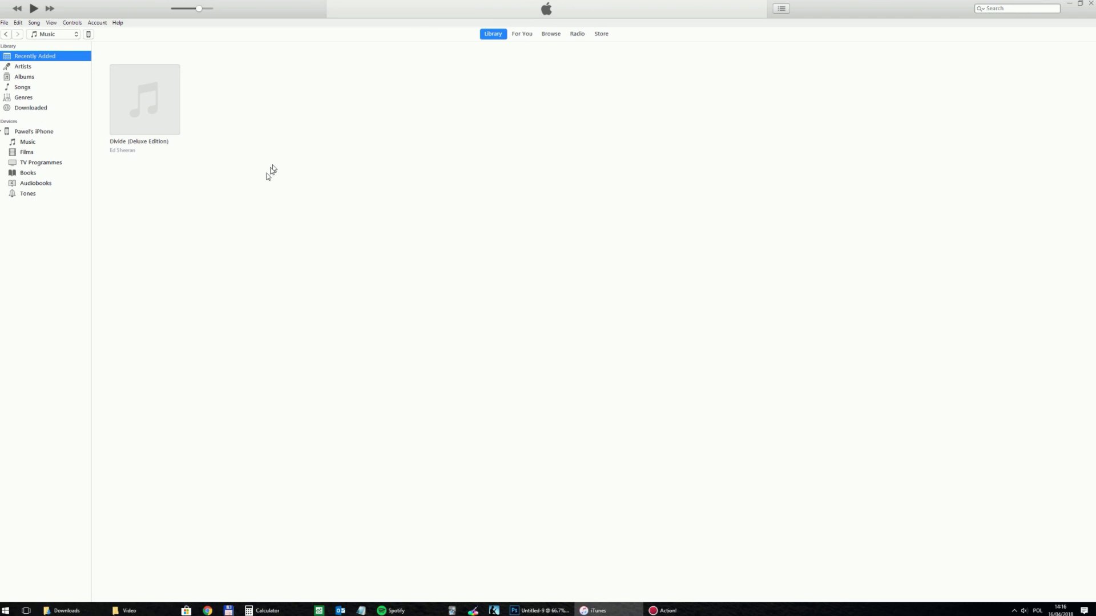
click(27, 141)
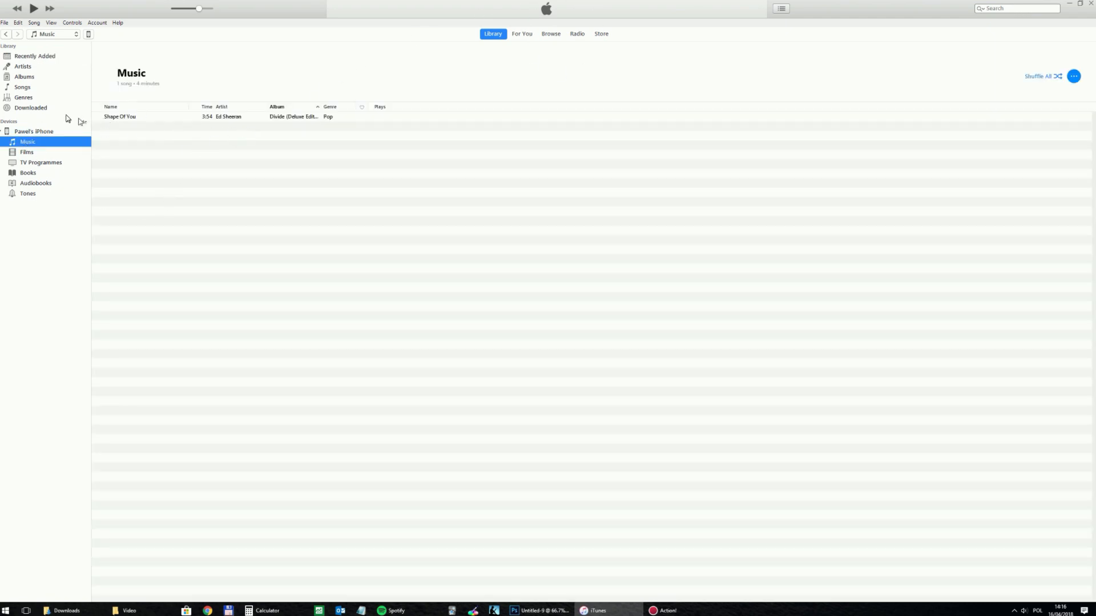
click(22, 66)
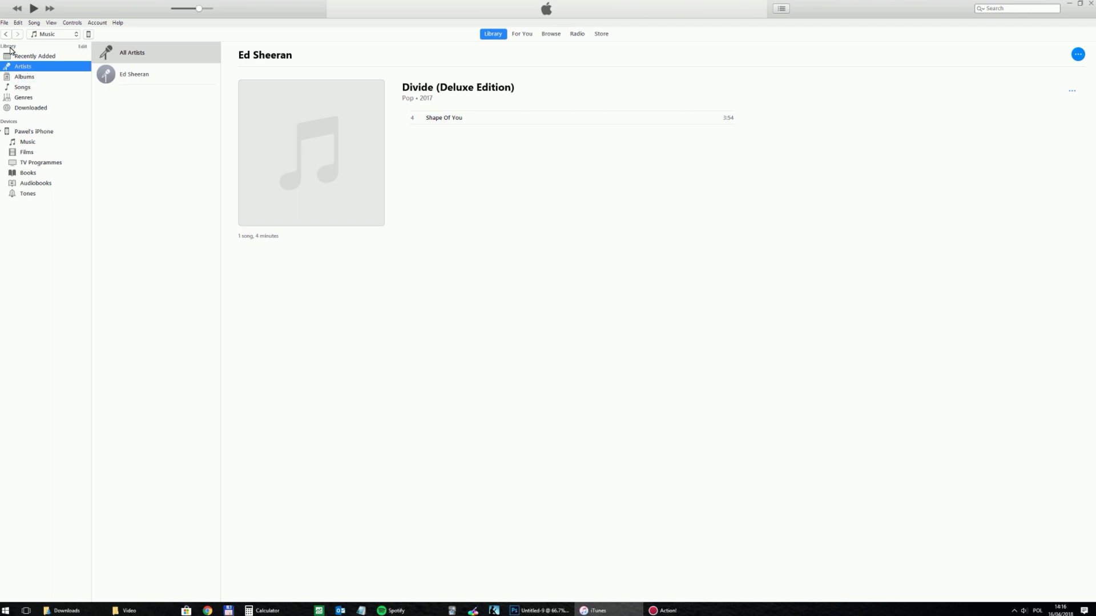
click(27, 141)
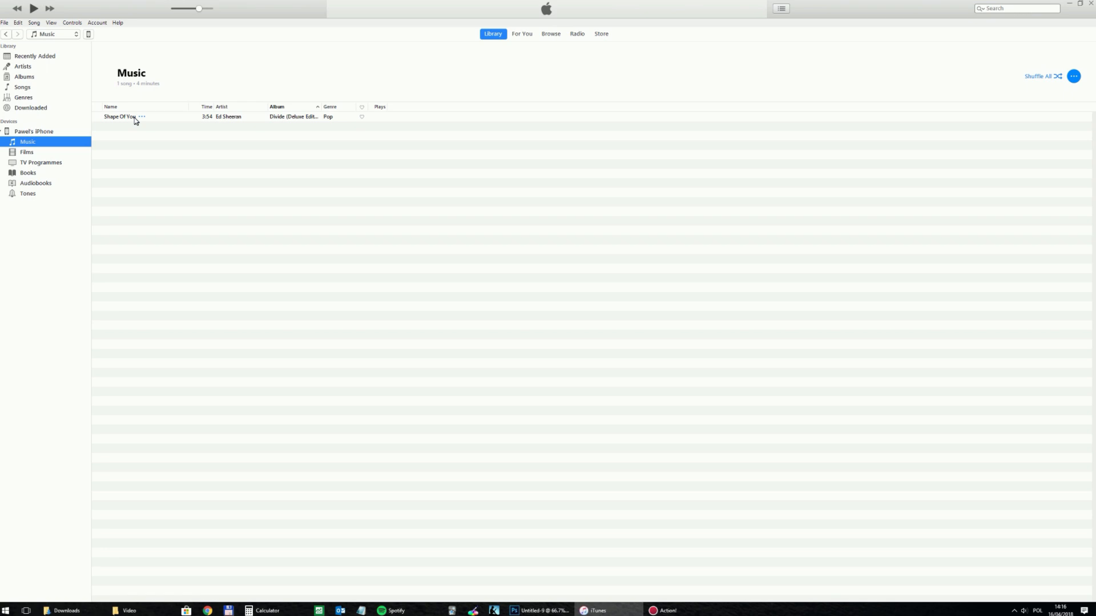
Delete Shape Of You from the iPhone's music and return to Recently Added
right_click(132, 117)
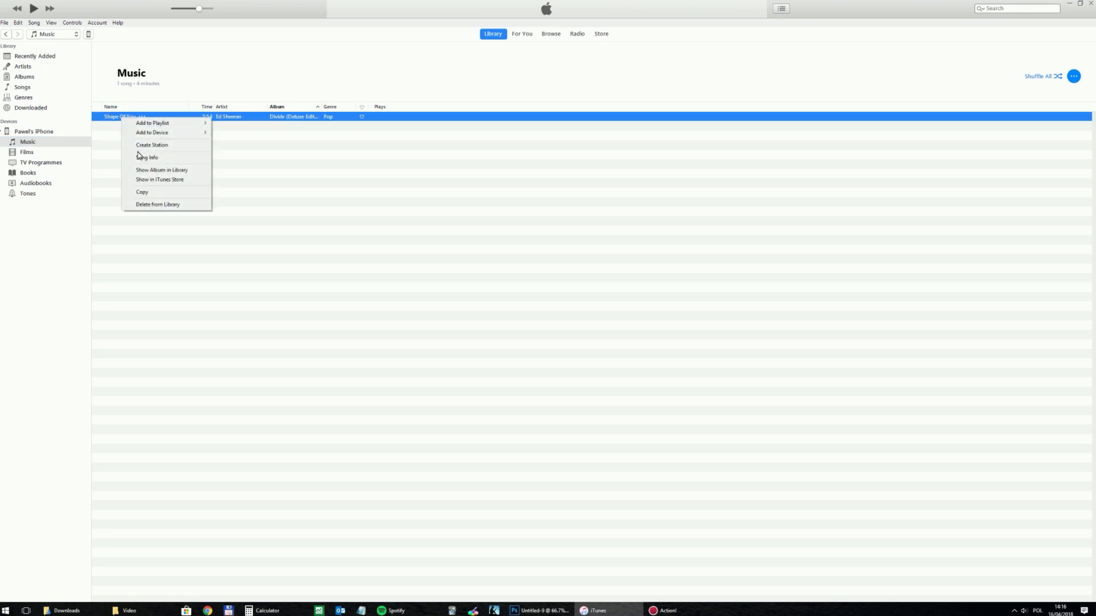
click(157, 205)
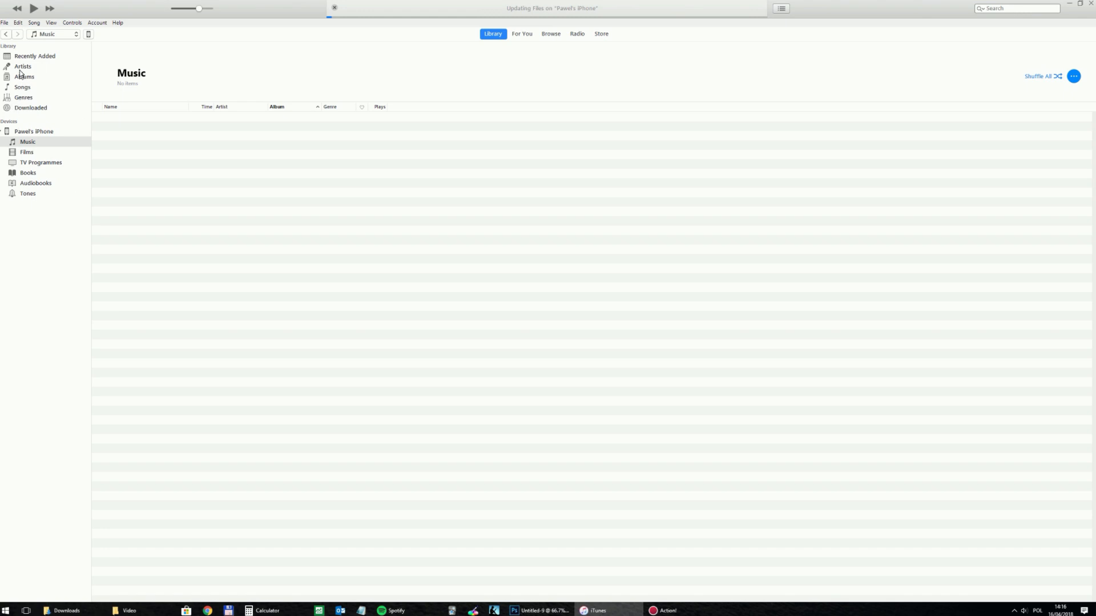
click(34, 56)
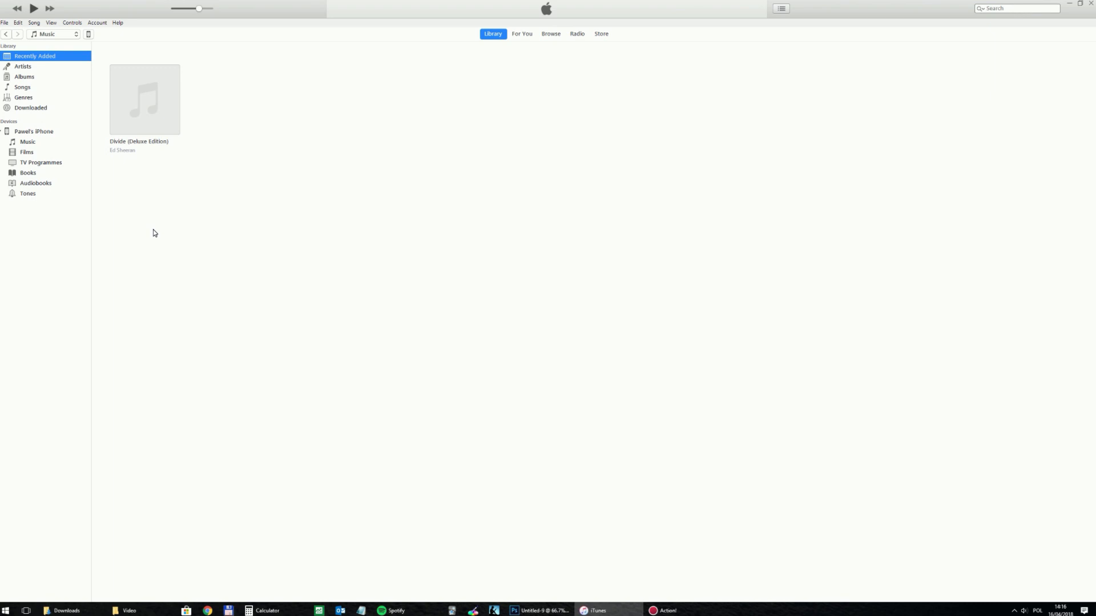
mouse_move(164, 182)
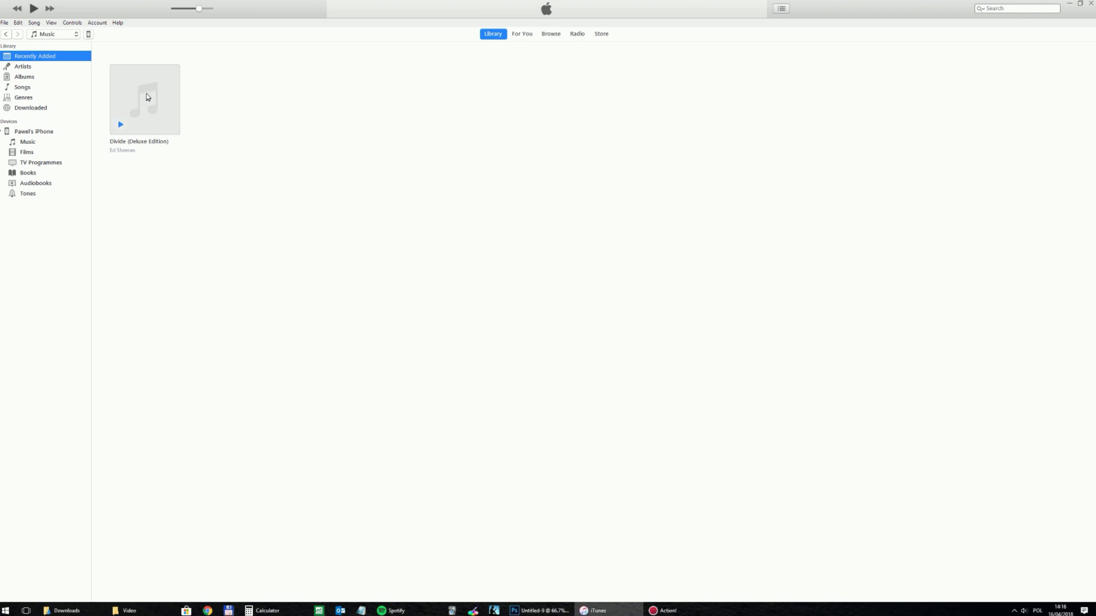
mouse_move(136, 76)
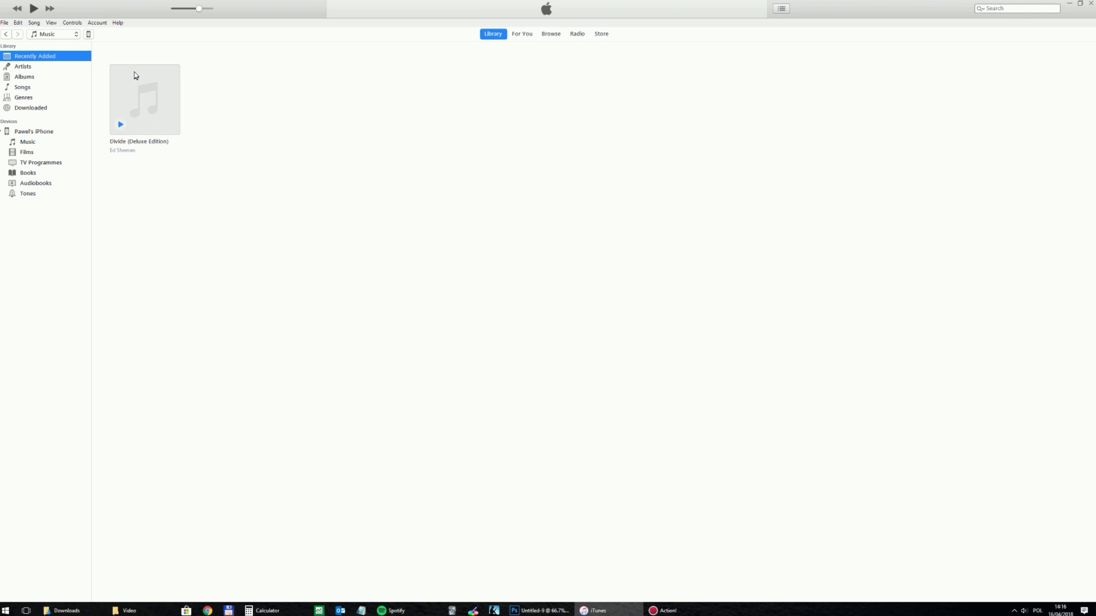
Create a new playlist named 'Pop songs' from the Divide album
right_click(144, 100)
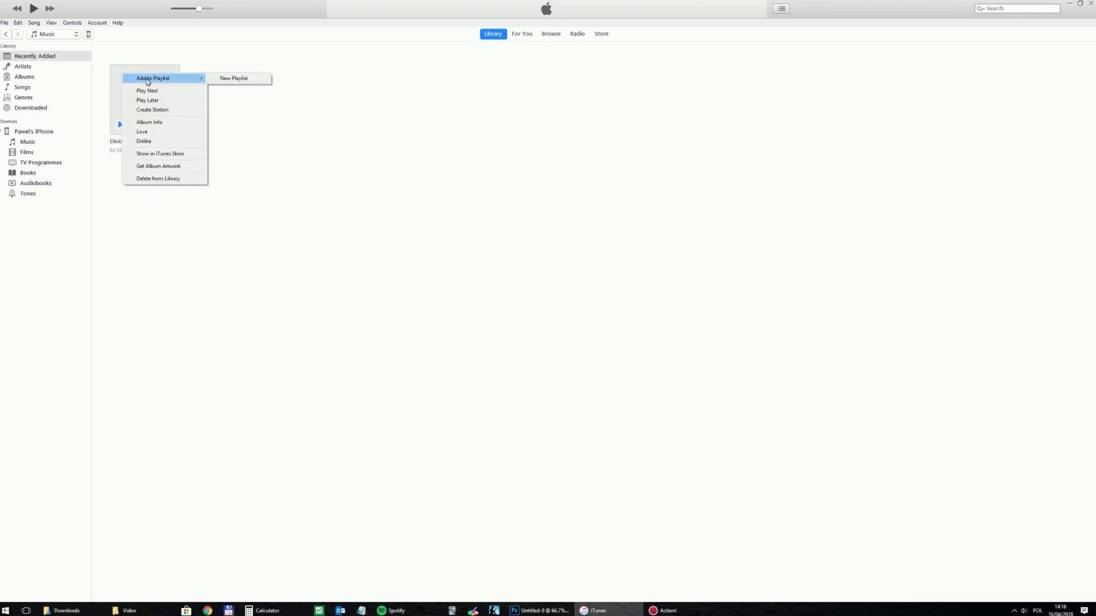
click(234, 77)
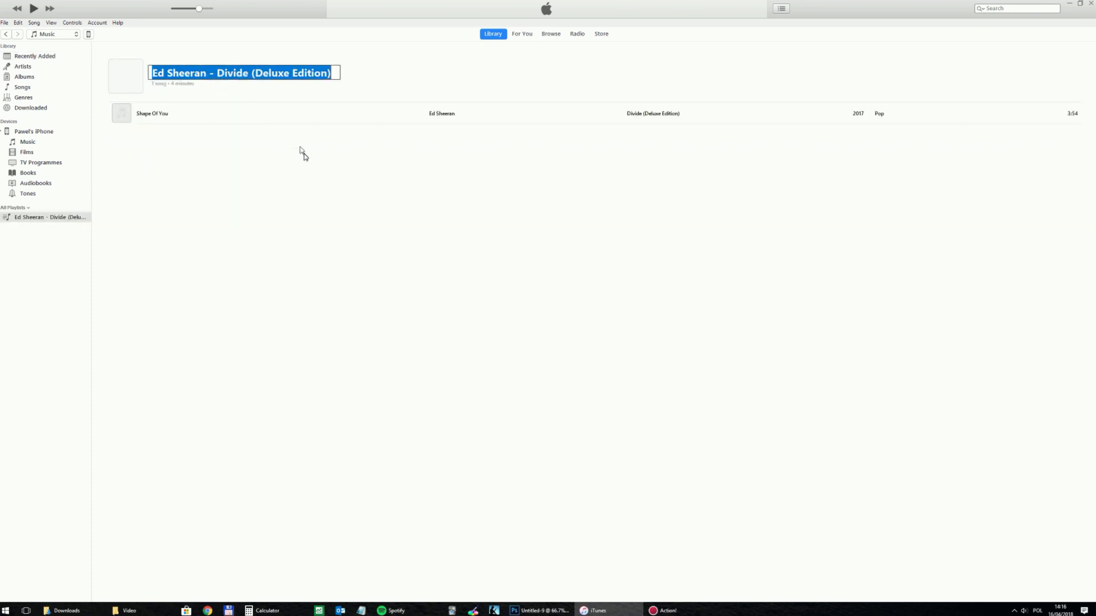
text(P)
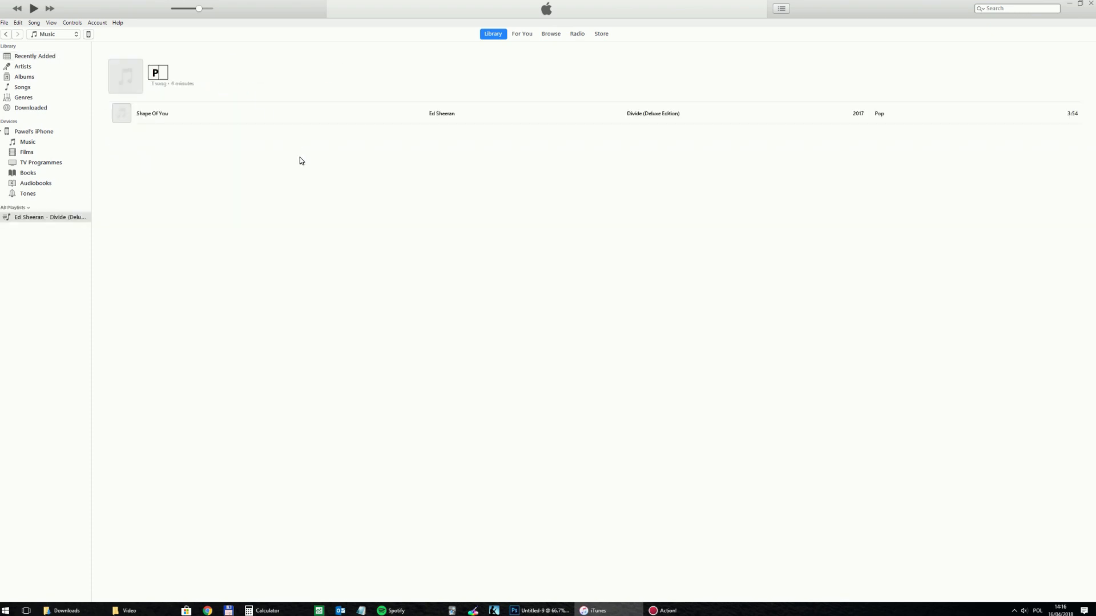
text(op songs)
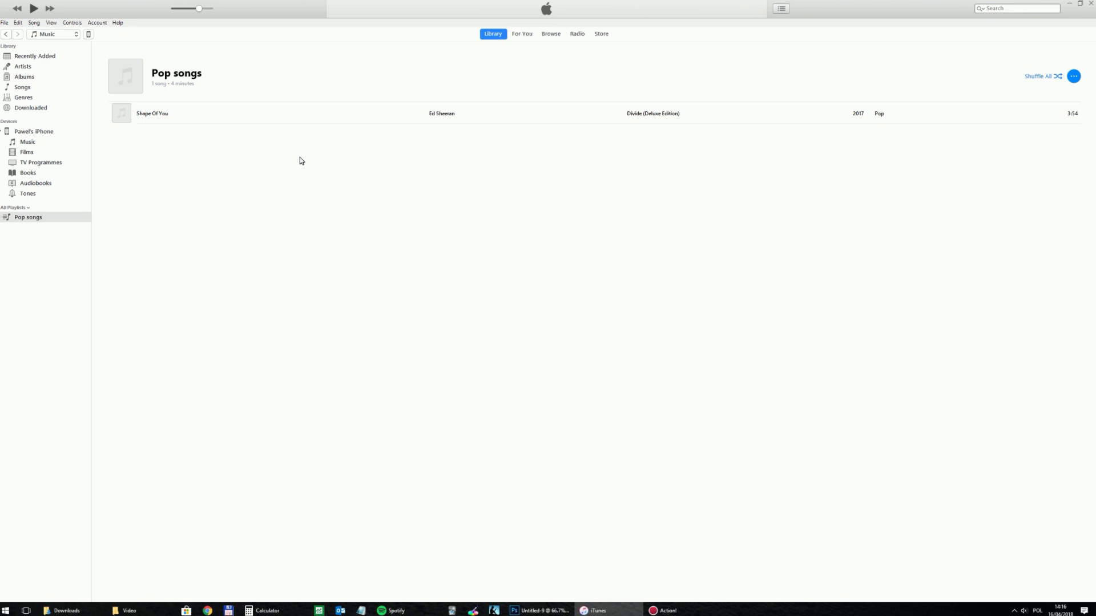
mouse_move(216, 207)
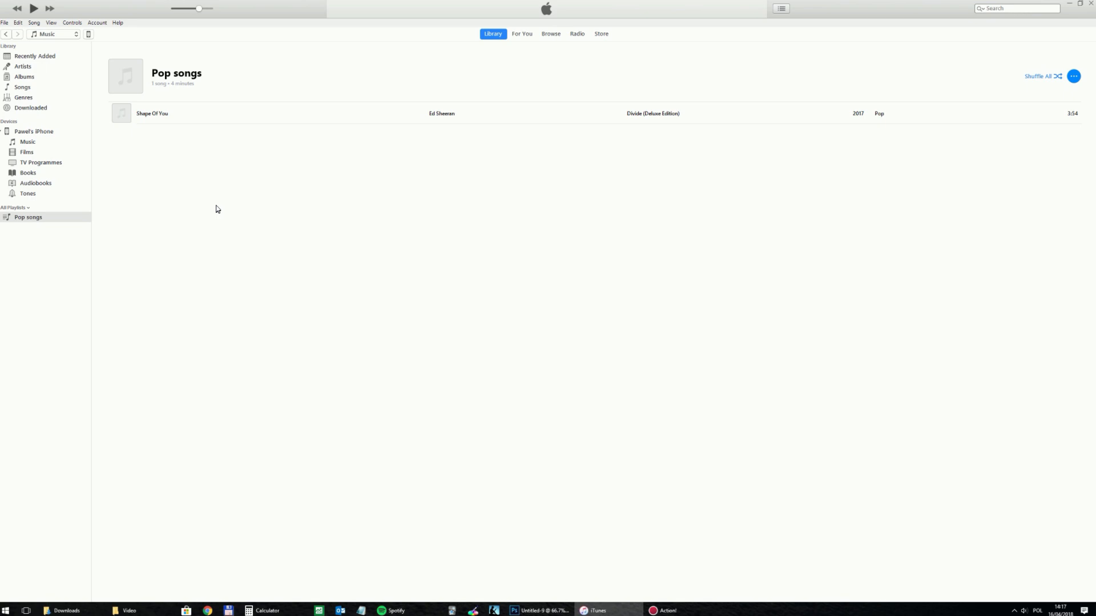
mouse_move(213, 199)
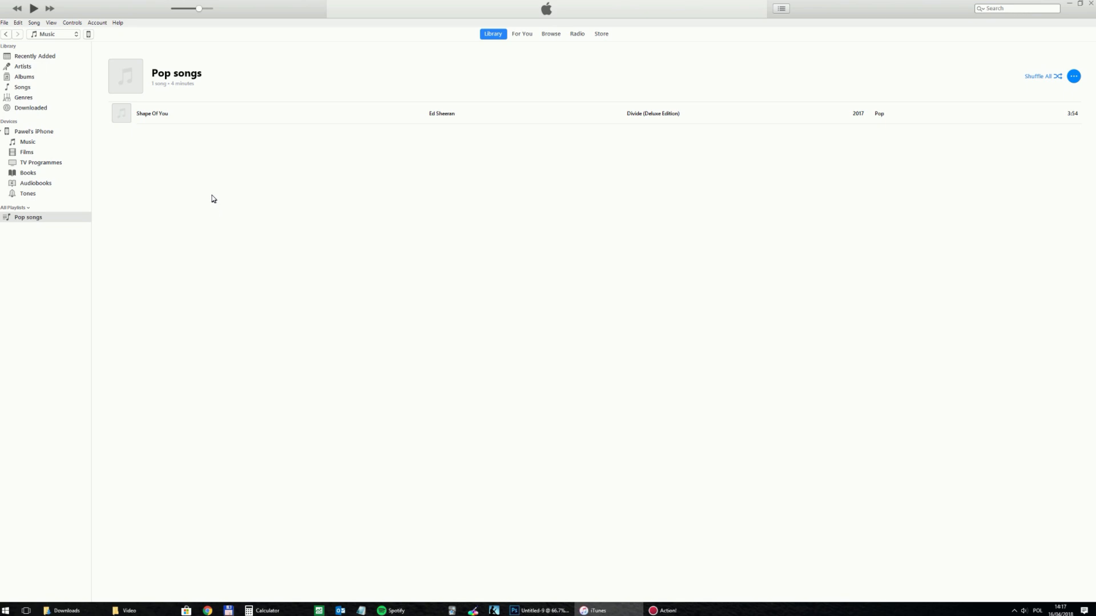
mouse_move(208, 170)
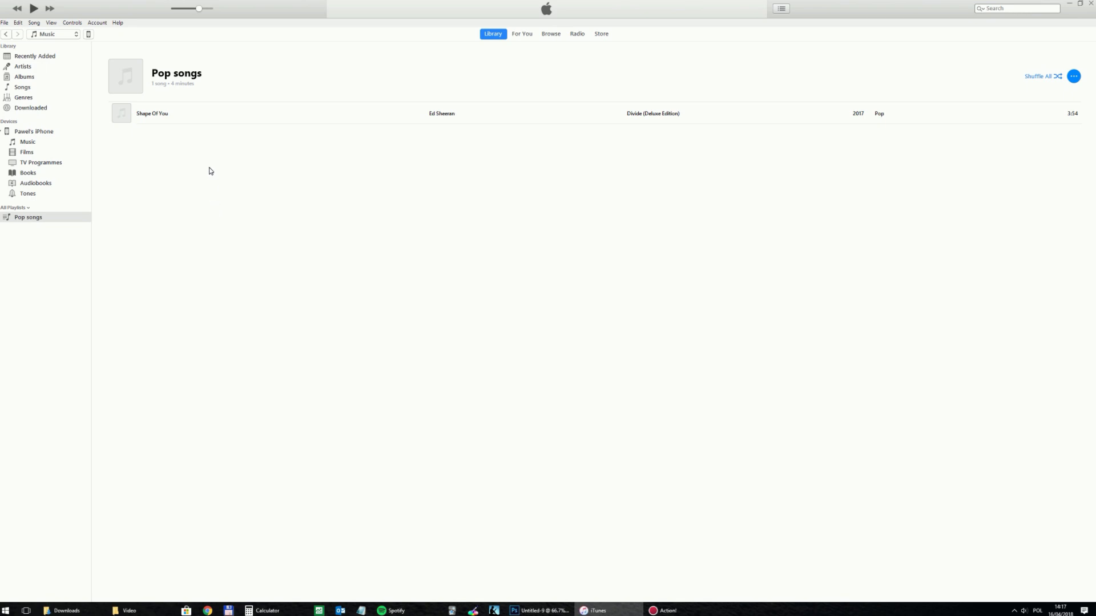
mouse_move(207, 165)
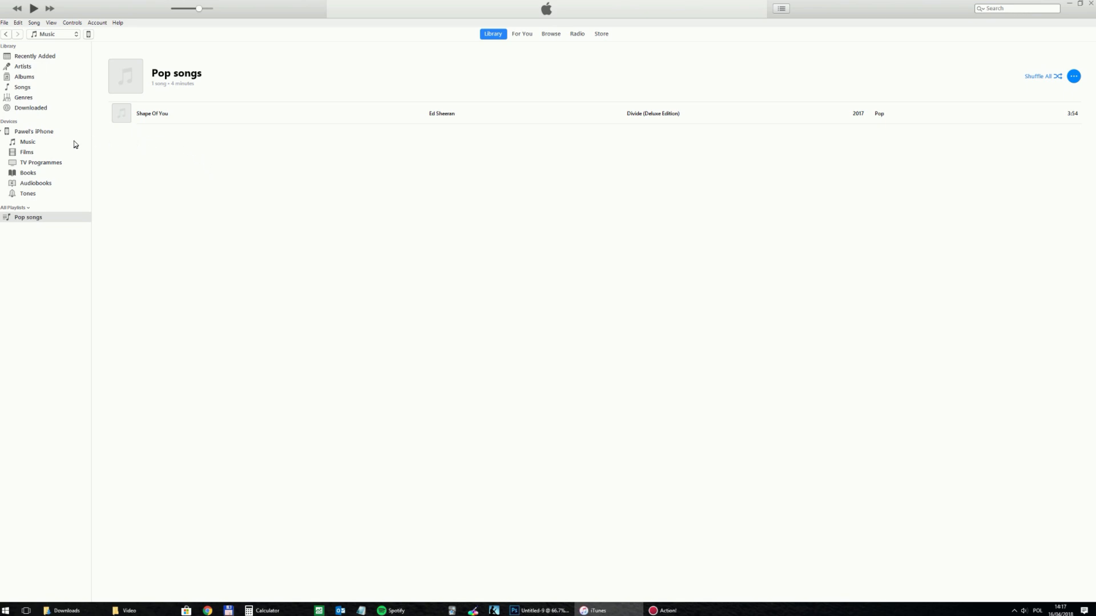
mouse_move(89, 39)
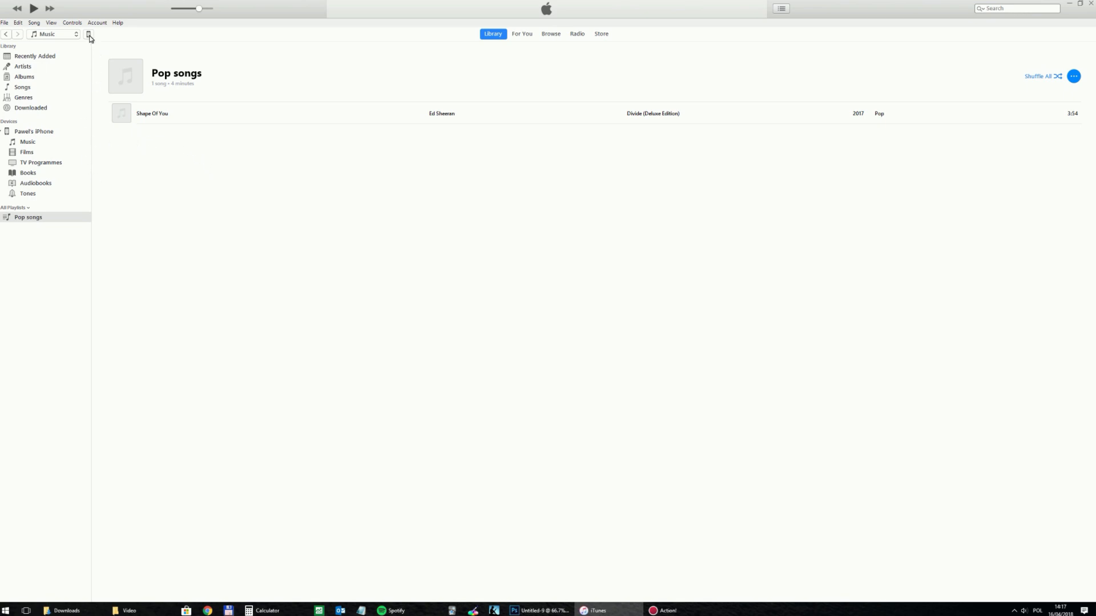
Go to the iPhone's device settings and its Music sync page
click(33, 132)
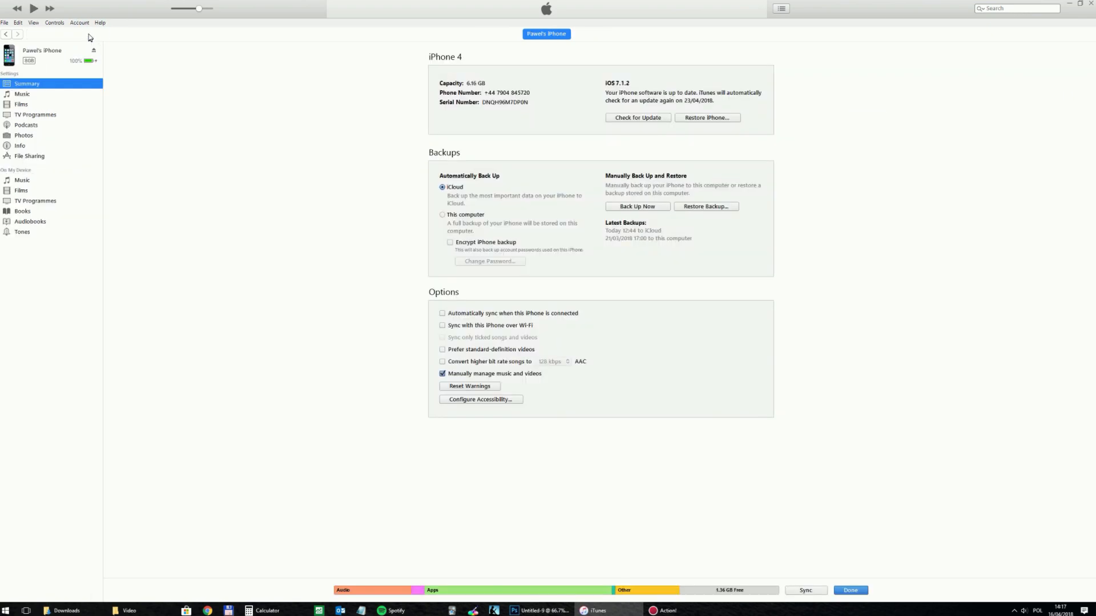
mouse_move(62, 123)
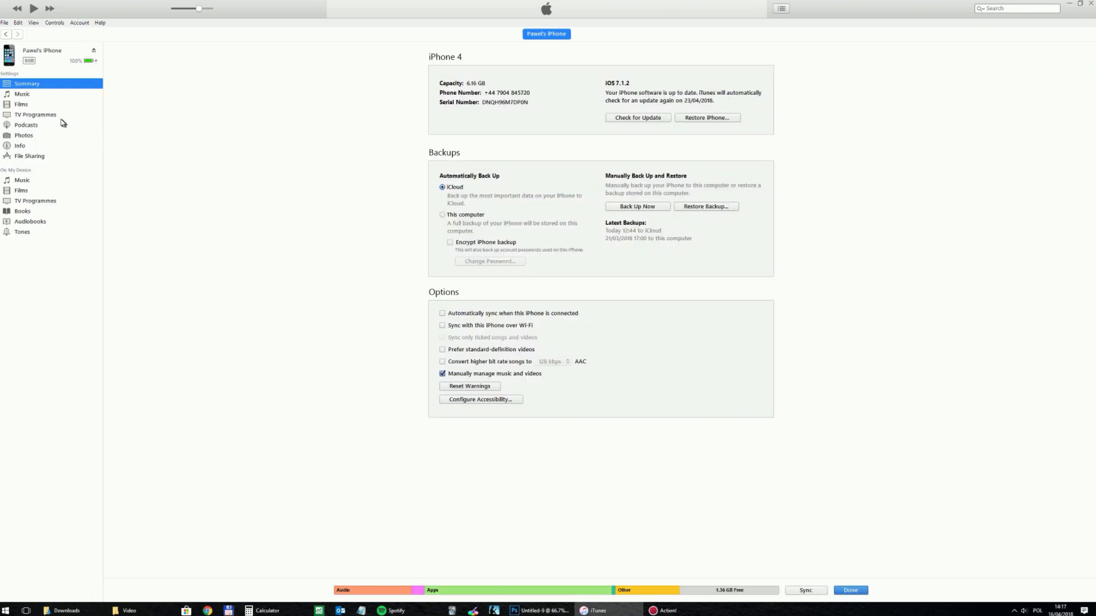
click(22, 94)
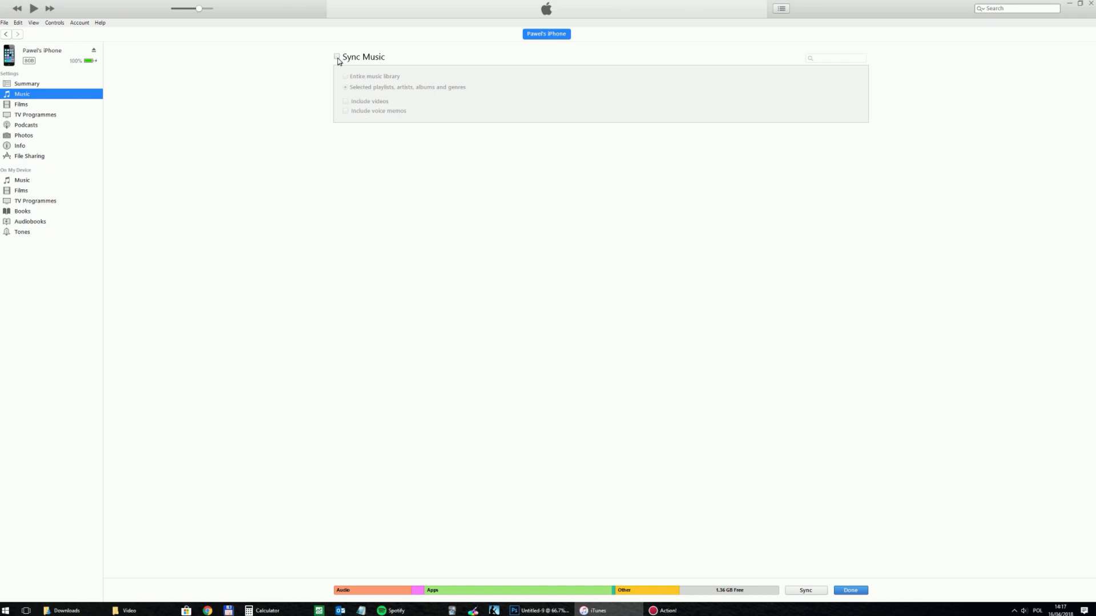
Enable Sync Music for selected playlists only, tick Pop songs, and apply
click(336, 57)
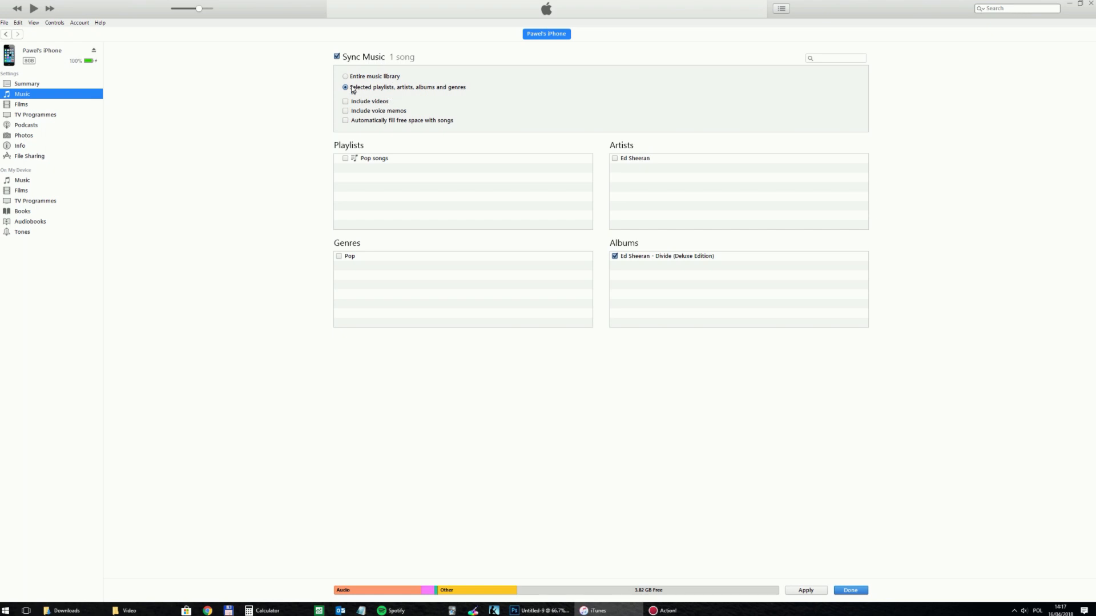
click(344, 75)
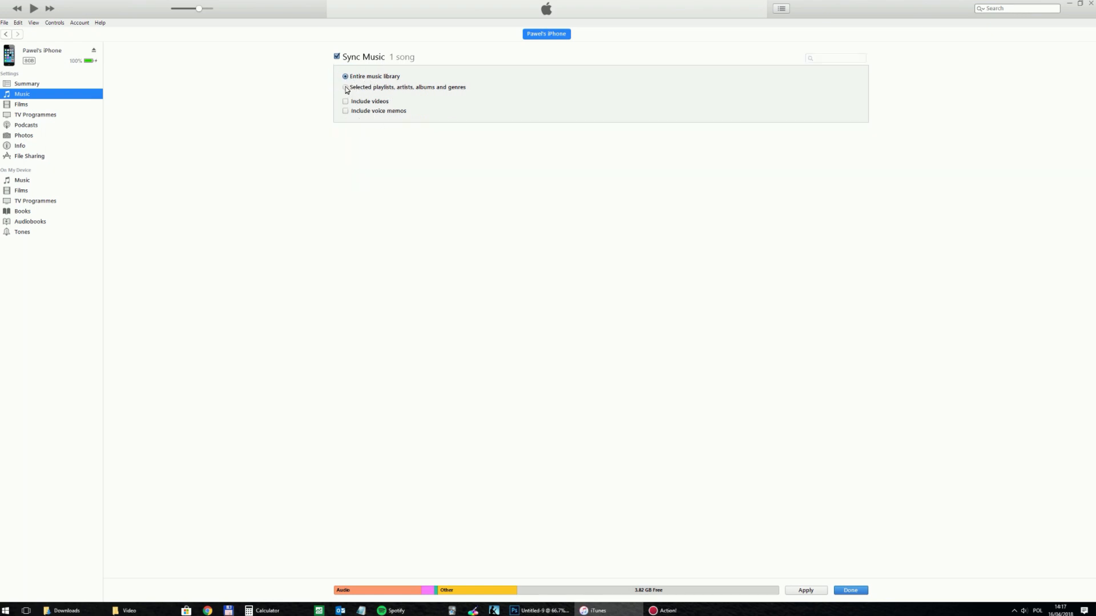
click(344, 86)
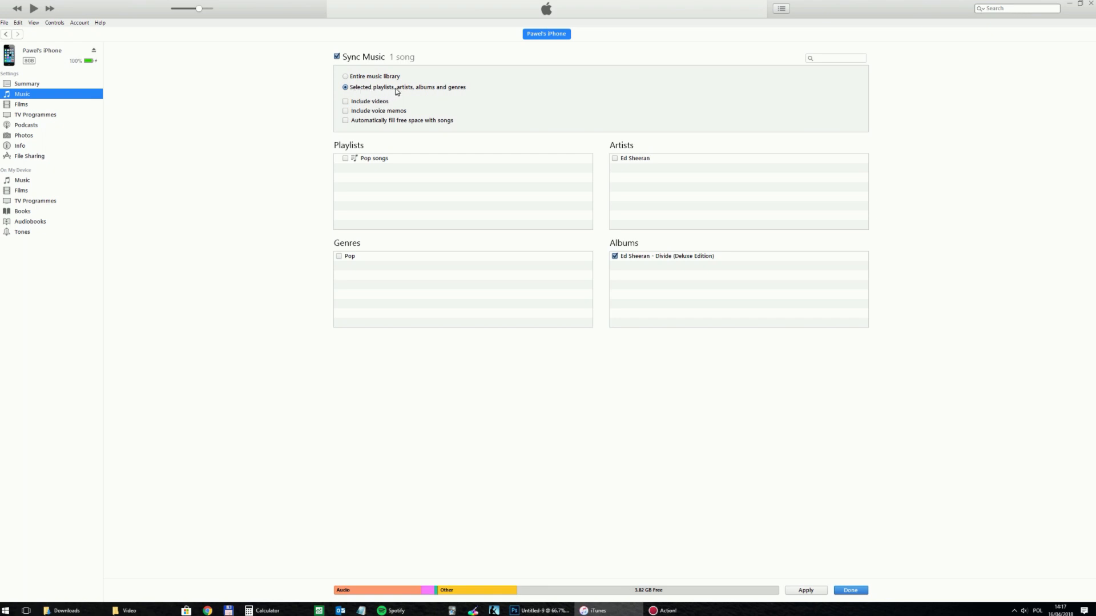
mouse_move(403, 199)
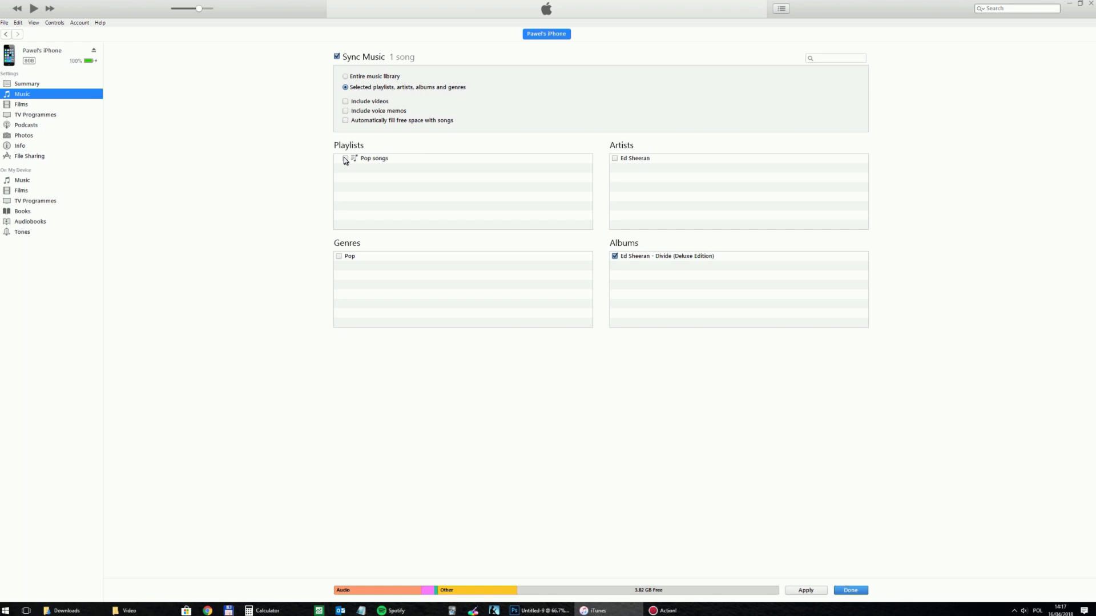
click(345, 158)
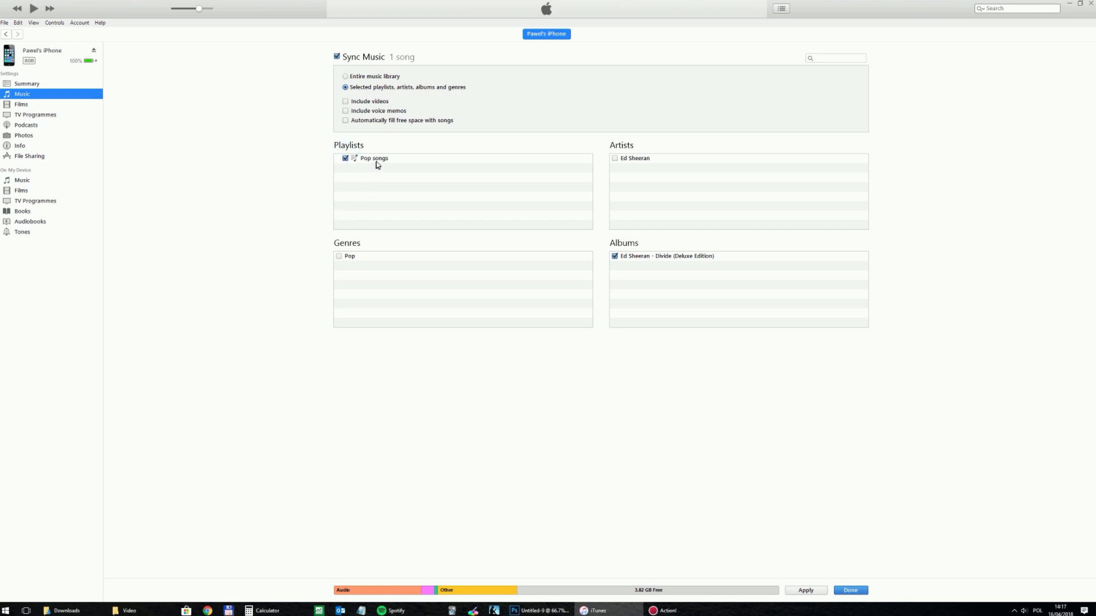
mouse_move(809, 597)
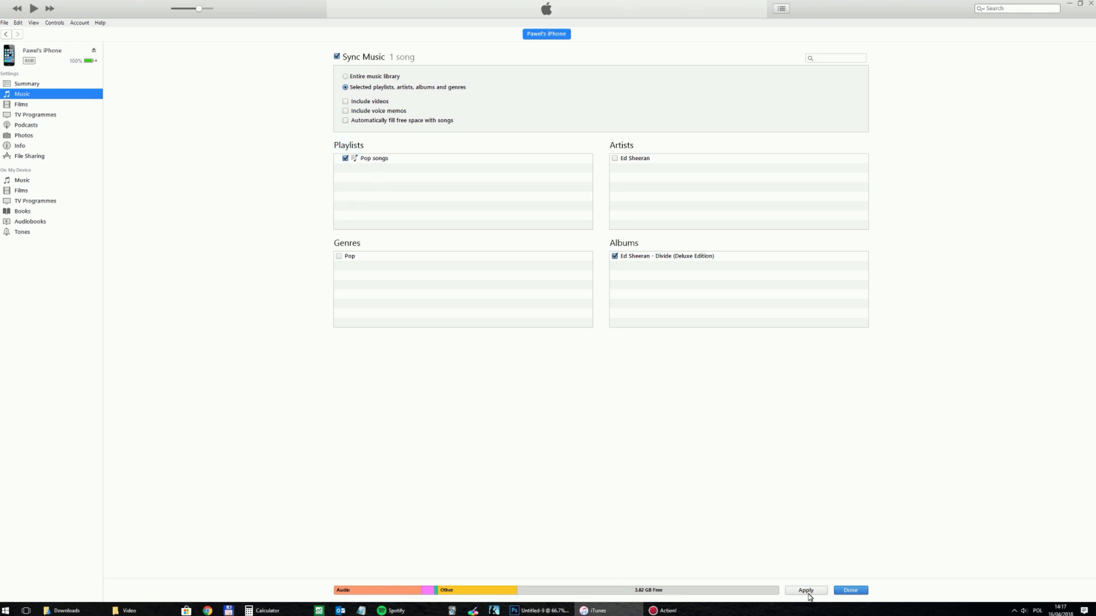
click(804, 590)
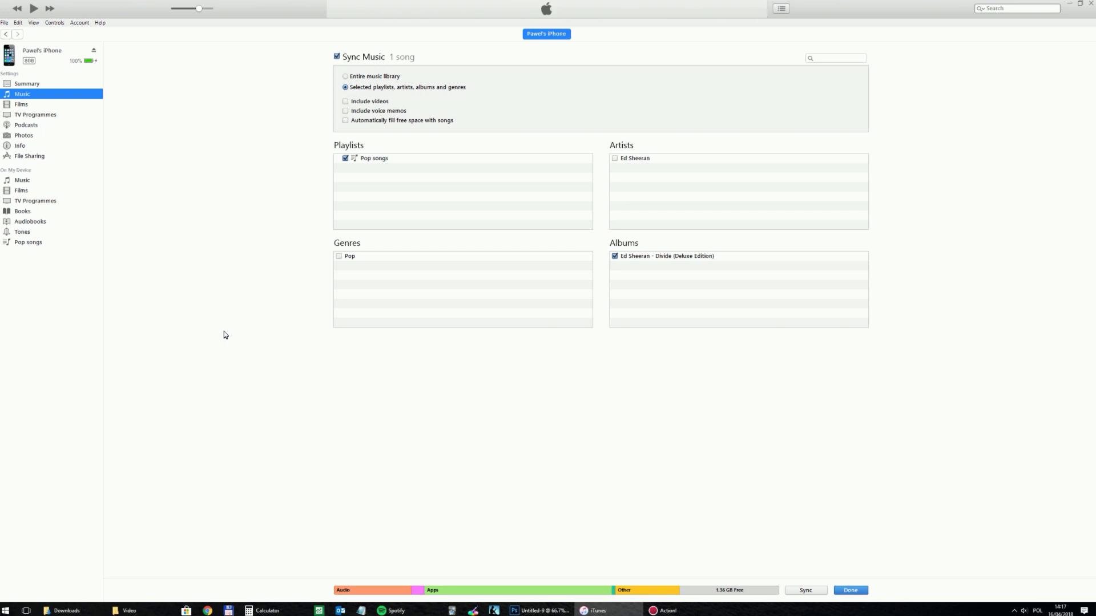
mouse_move(184, 257)
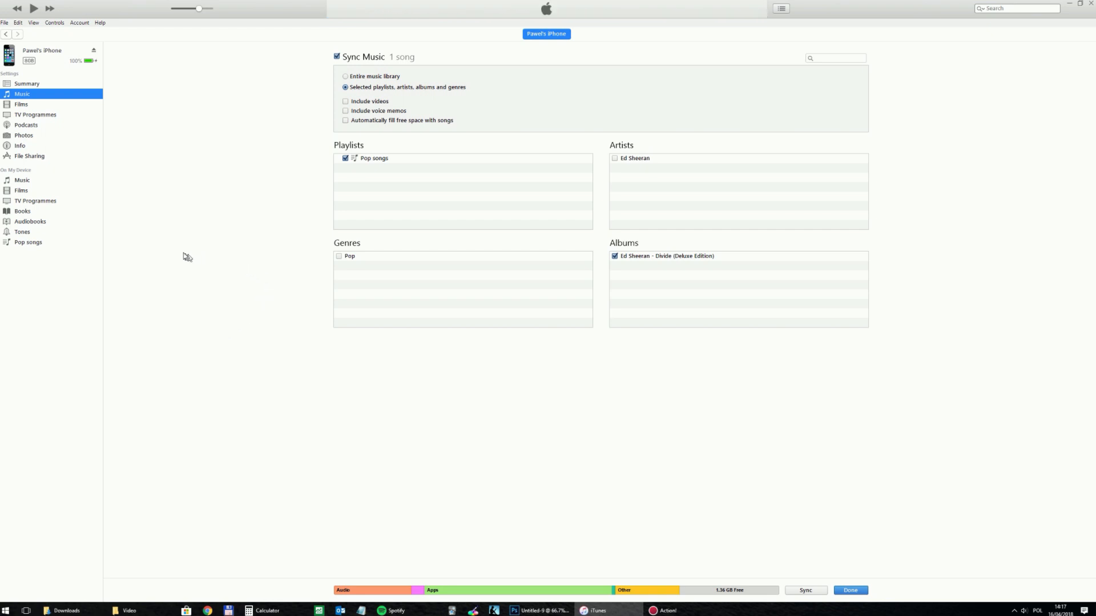
View the Pop songs playlist under the iPhone's On My Device music
click(22, 179)
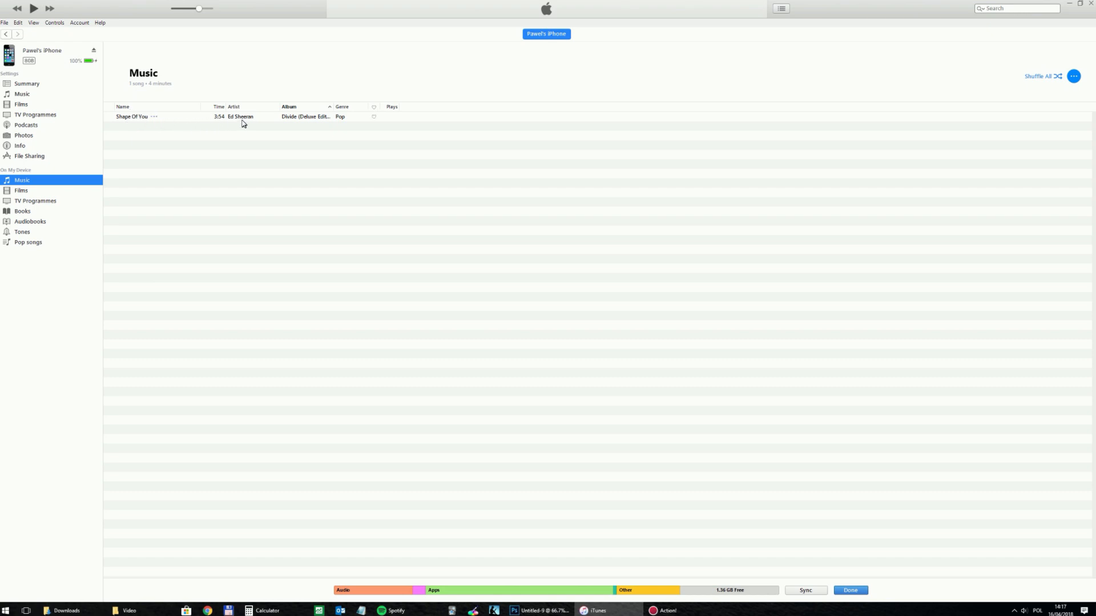
click(28, 242)
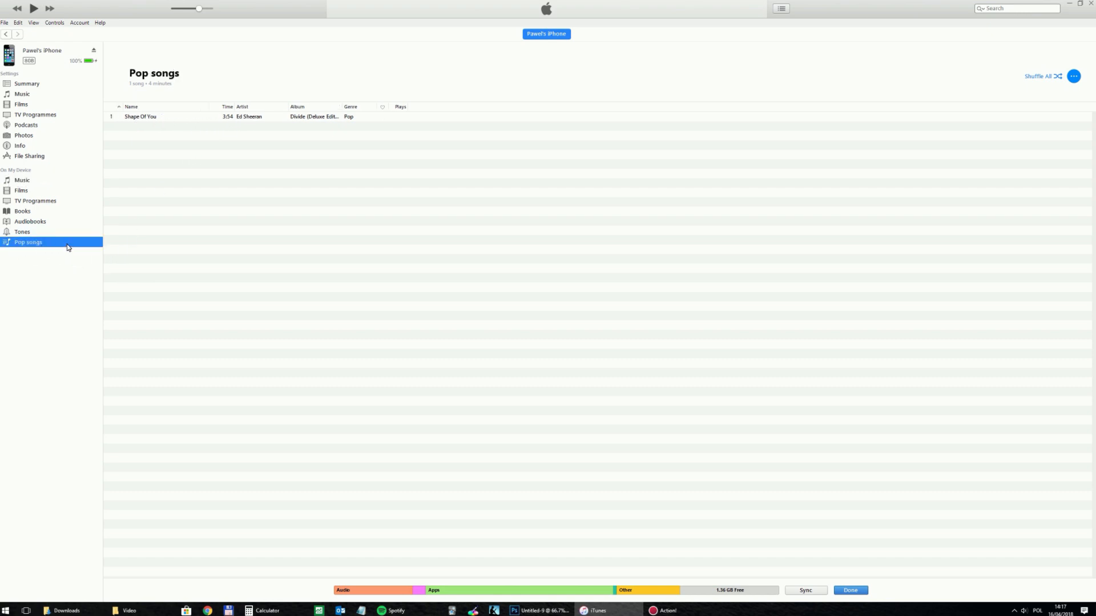
mouse_move(34, 247)
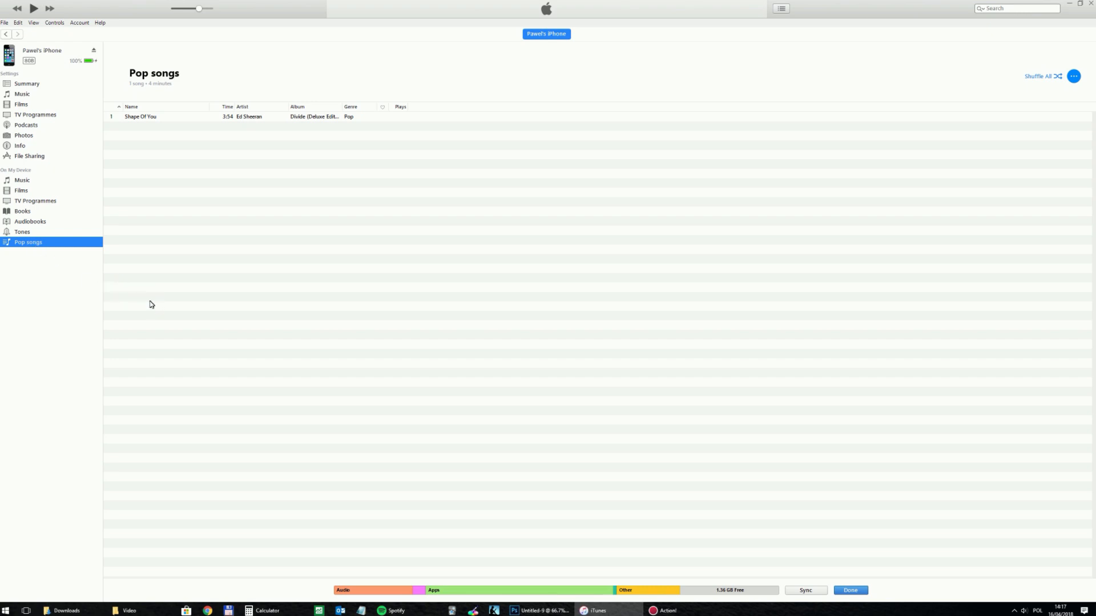
mouse_move(170, 299)
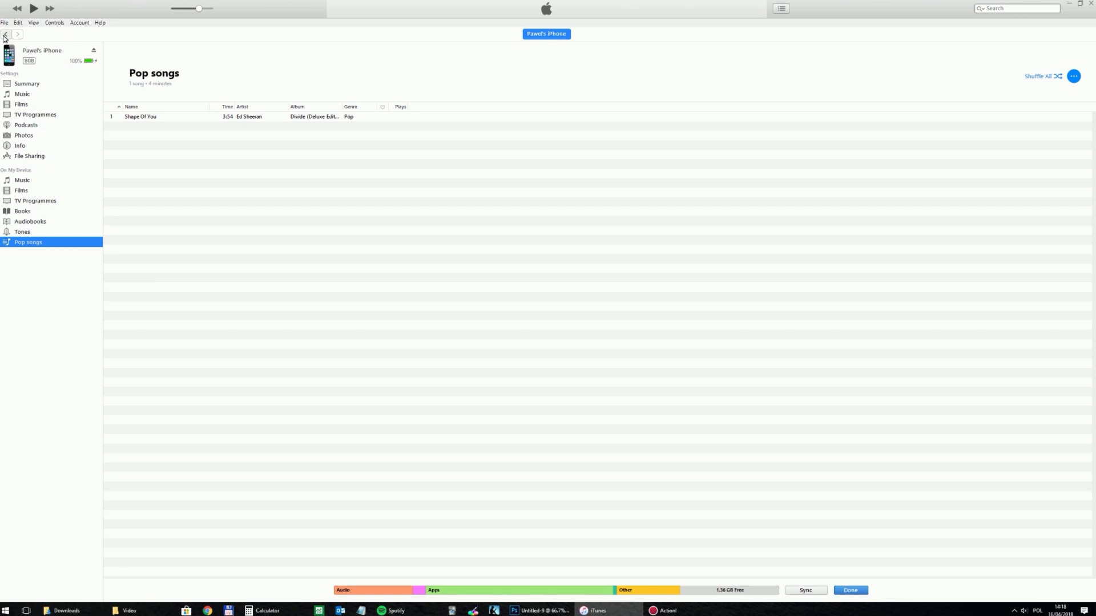
Switch on 'Manually manage music and videos' in the iPhone Summary and apply the change
click(26, 83)
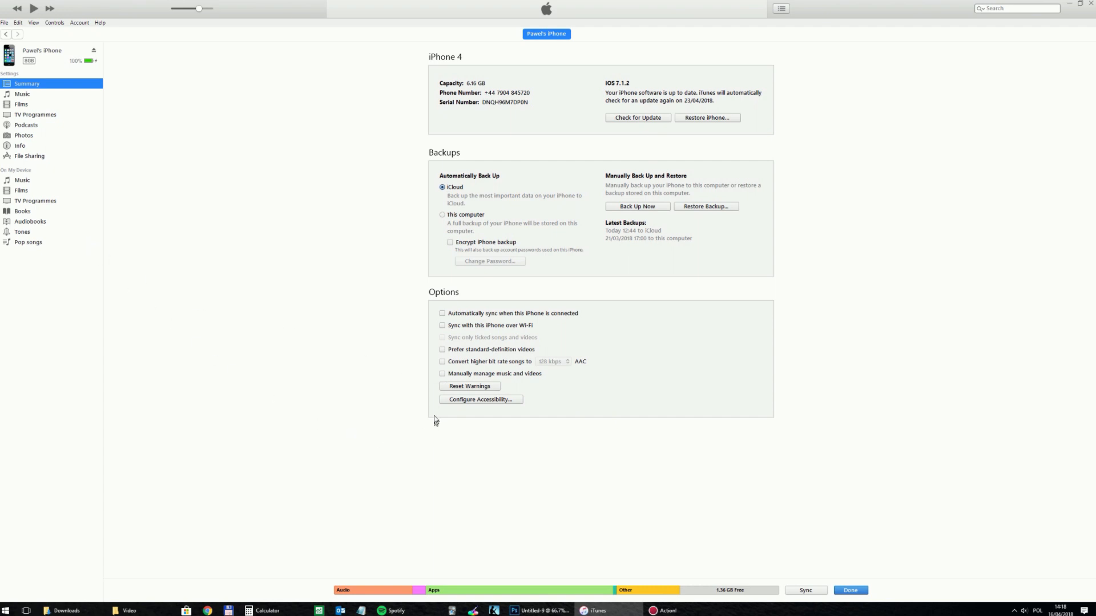
click(443, 373)
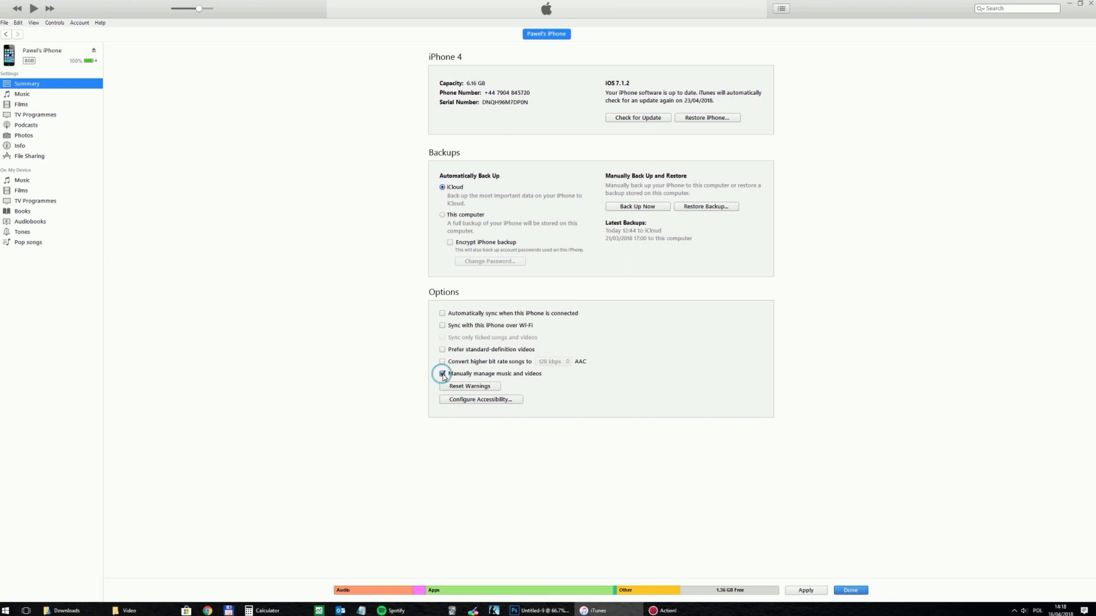
click(849, 590)
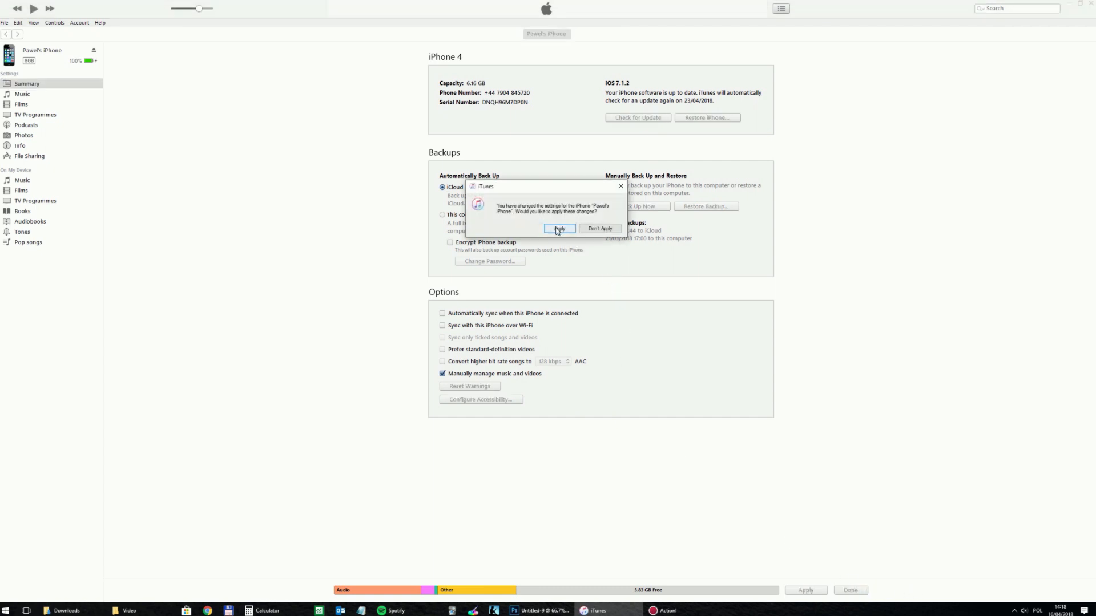
click(559, 228)
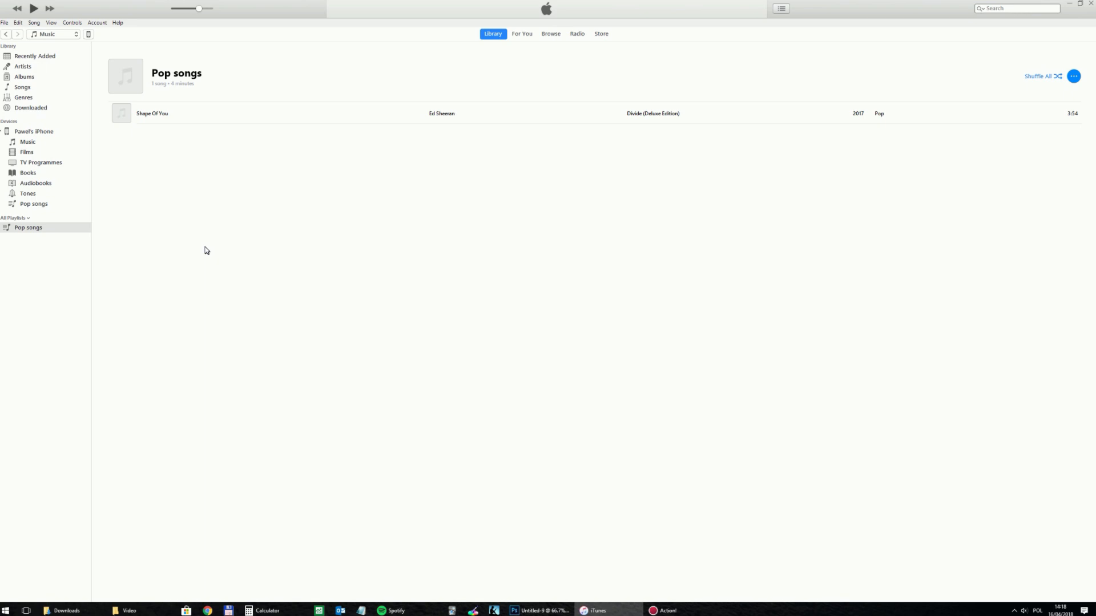
mouse_move(244, 269)
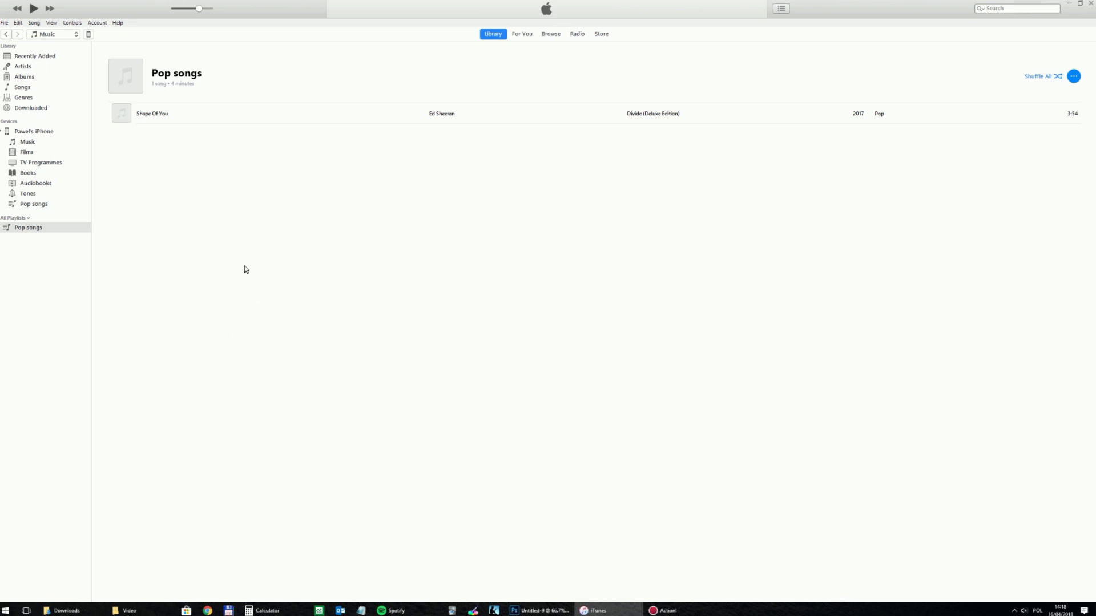